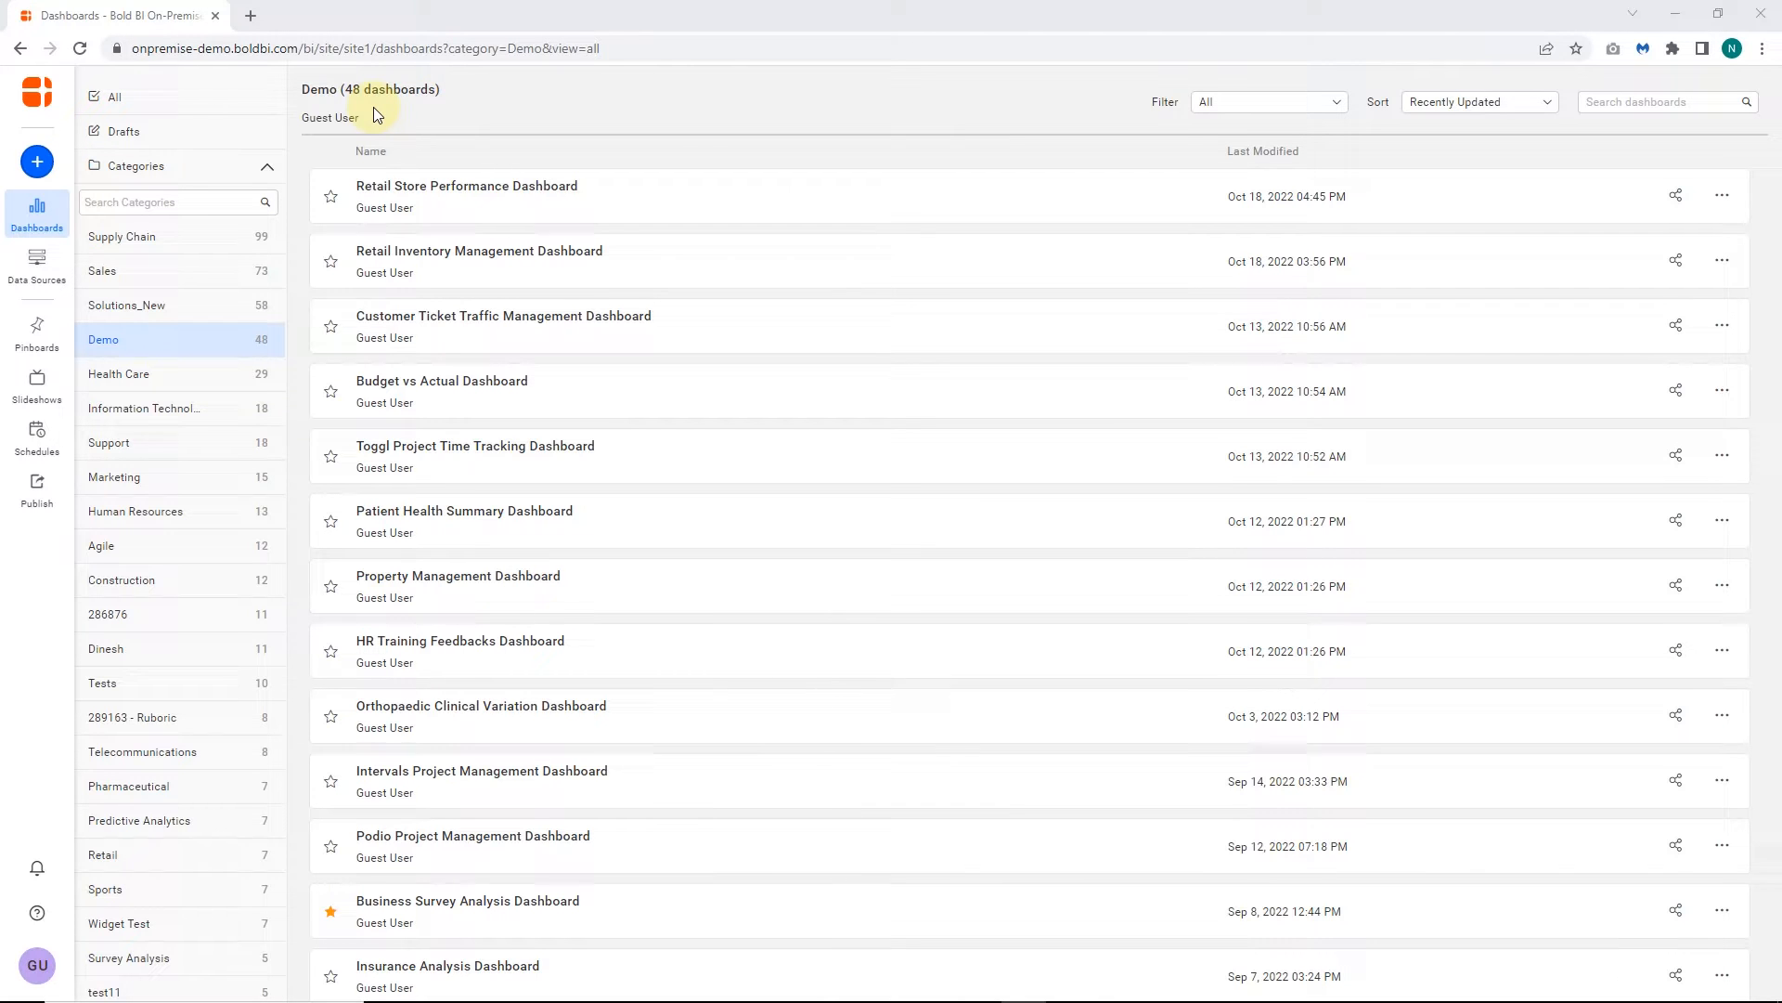
Step: Open the Retail Store Performance Dashboard from the Demo category for editing in a new tab
{"action": "left_click", "coordinate": [461, 641]}
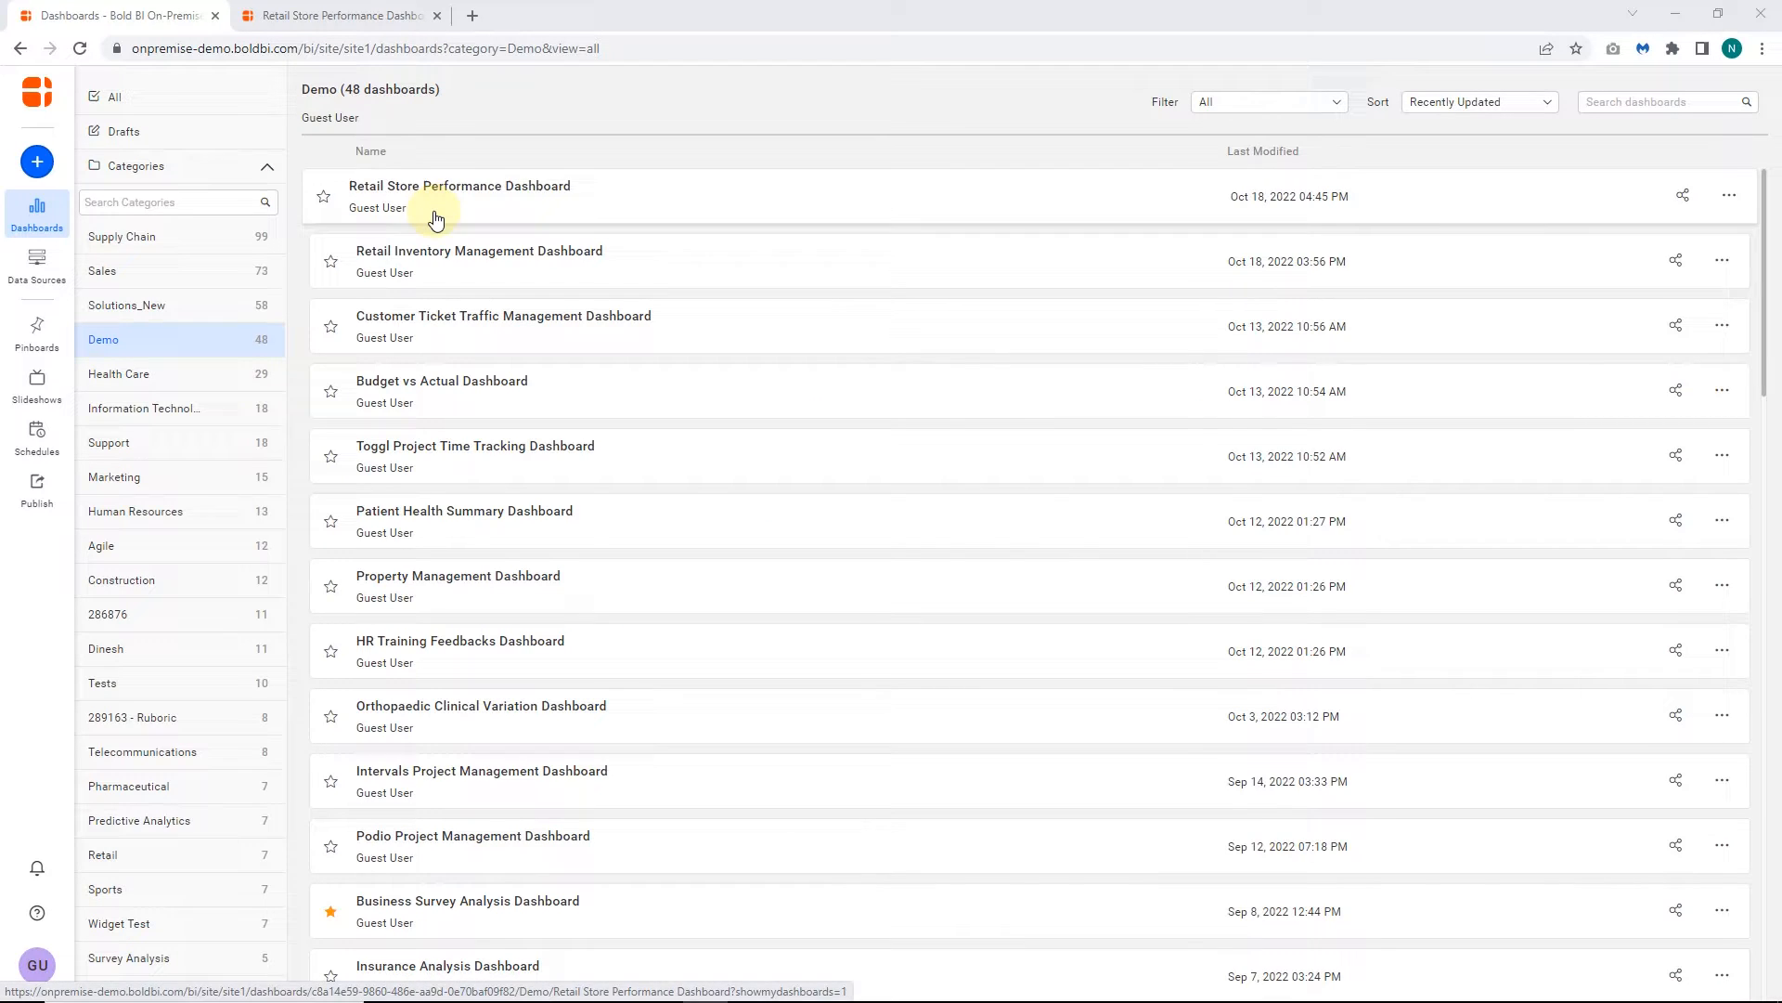
{"action": "left_click", "coordinate": [459, 185]}
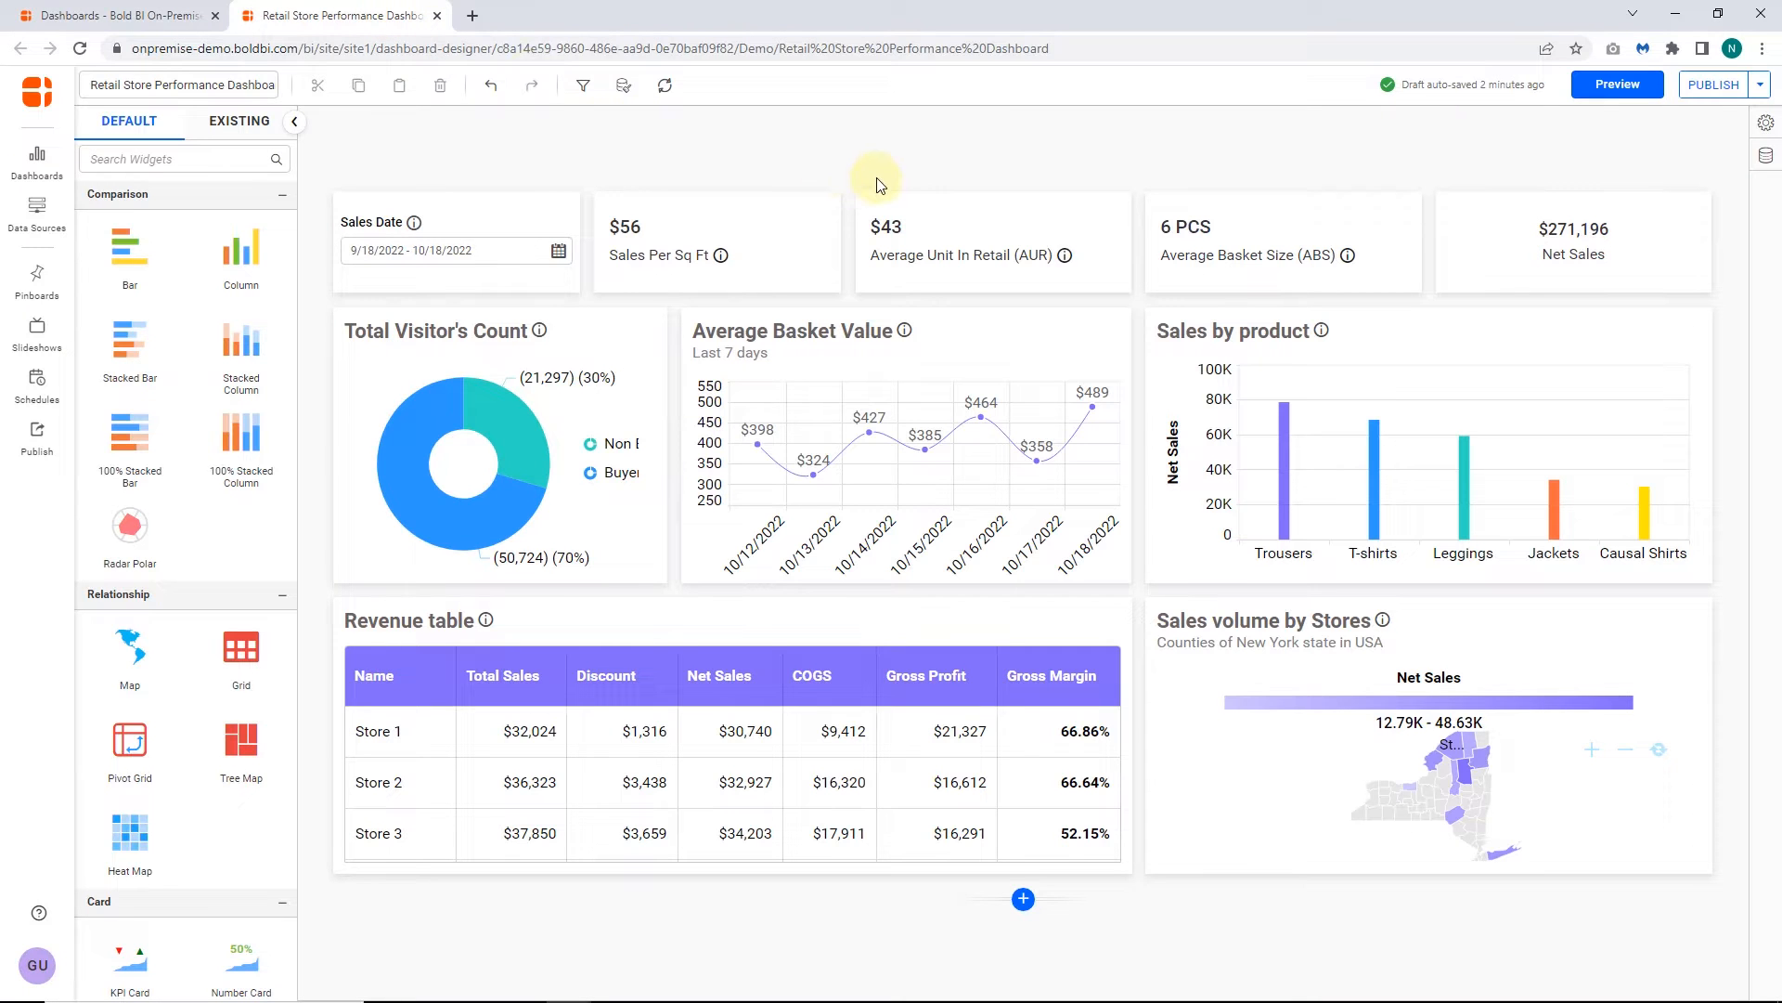
{"action": "mouse_move", "coordinate": [897, 186]}
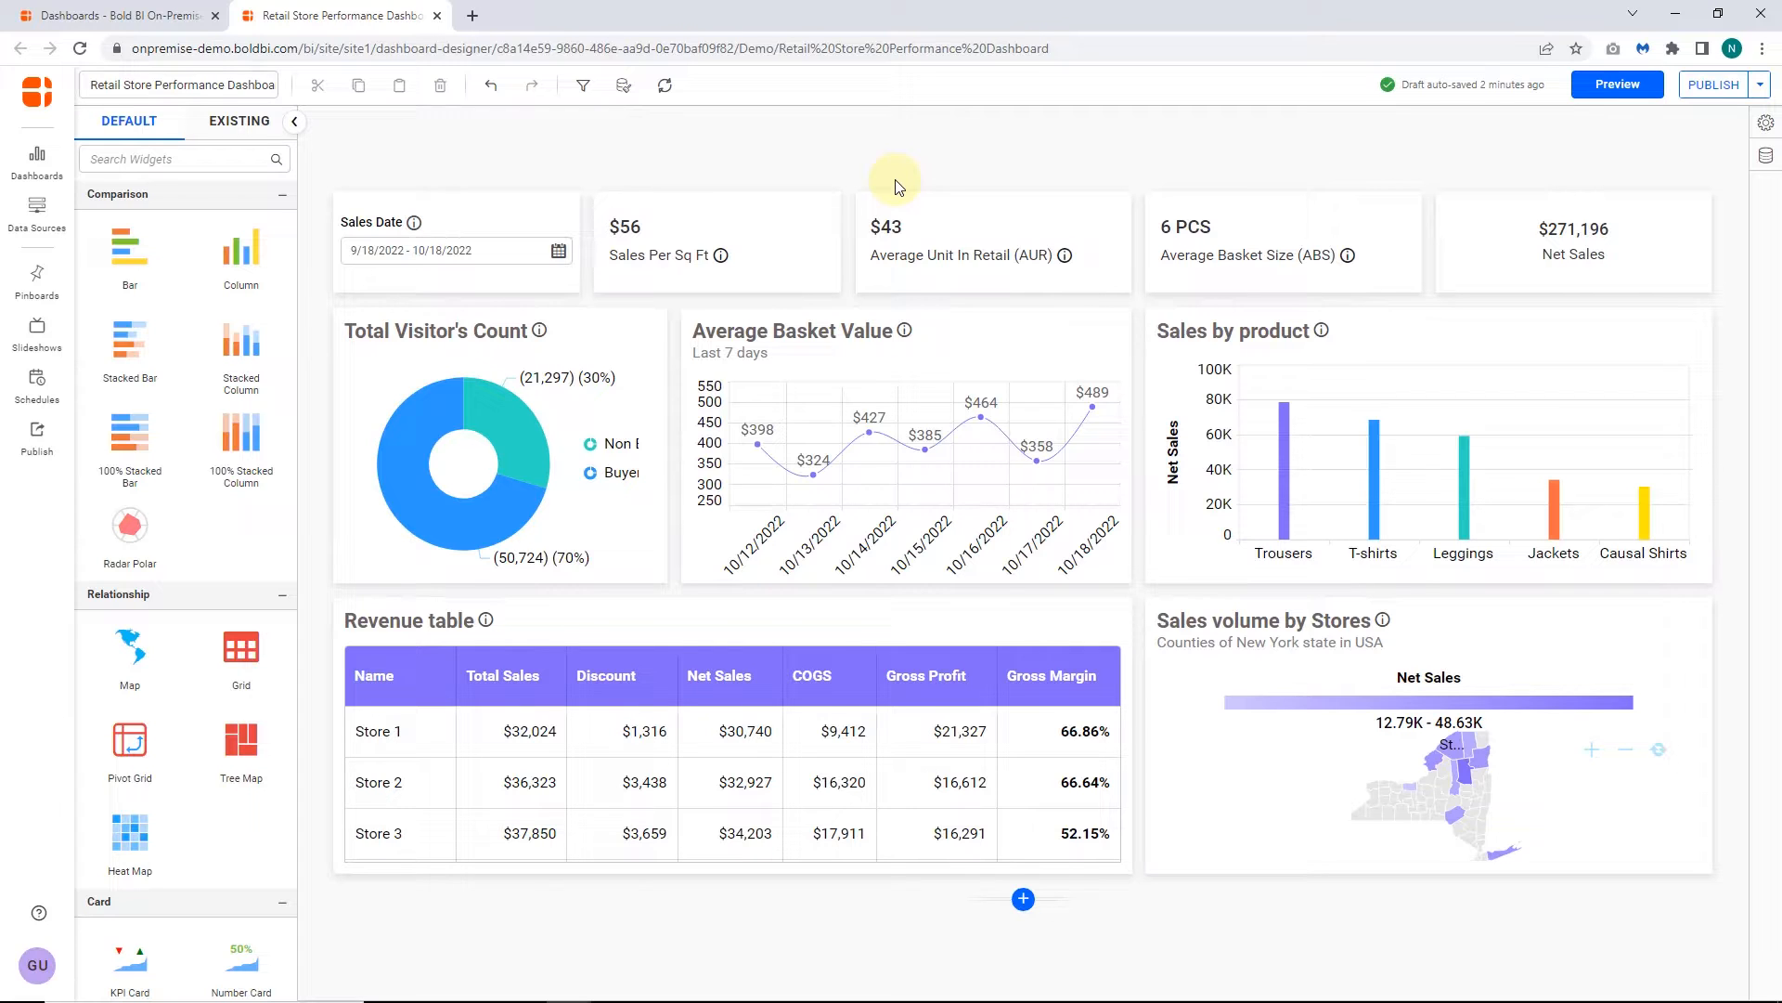
{"action": "mouse_move", "coordinate": [1240, 338]}
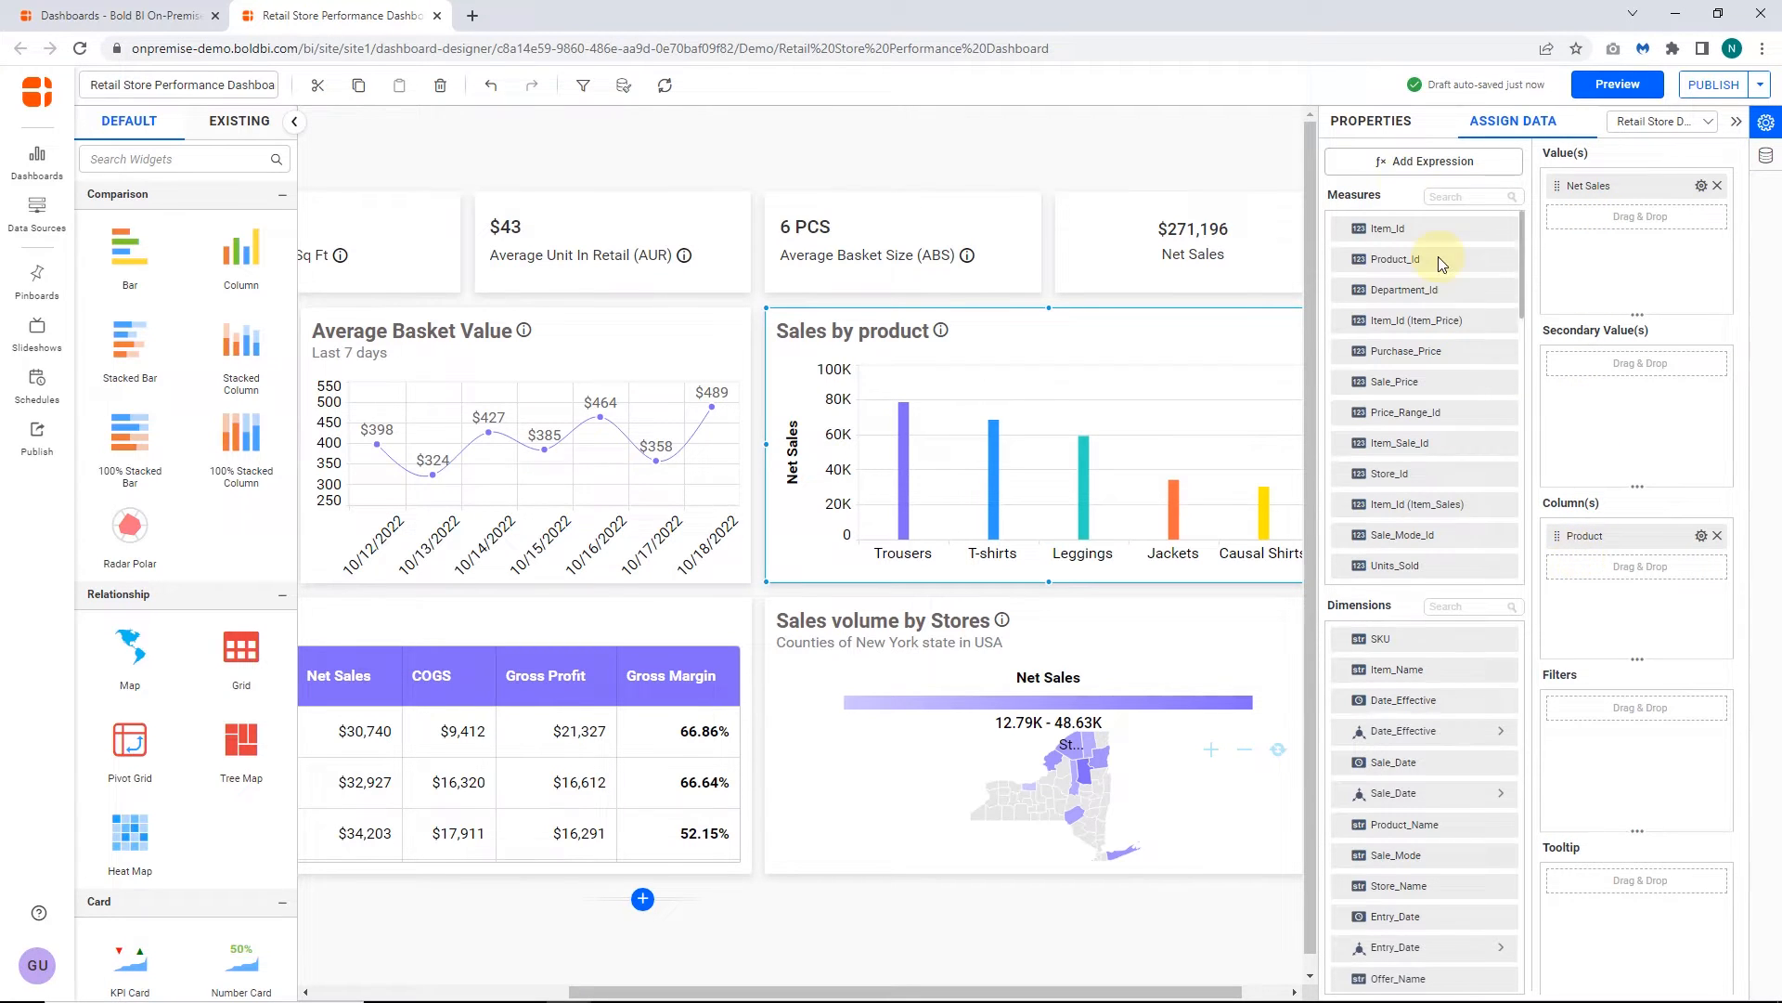
{"action": "left_click", "coordinate": [1370, 120]}
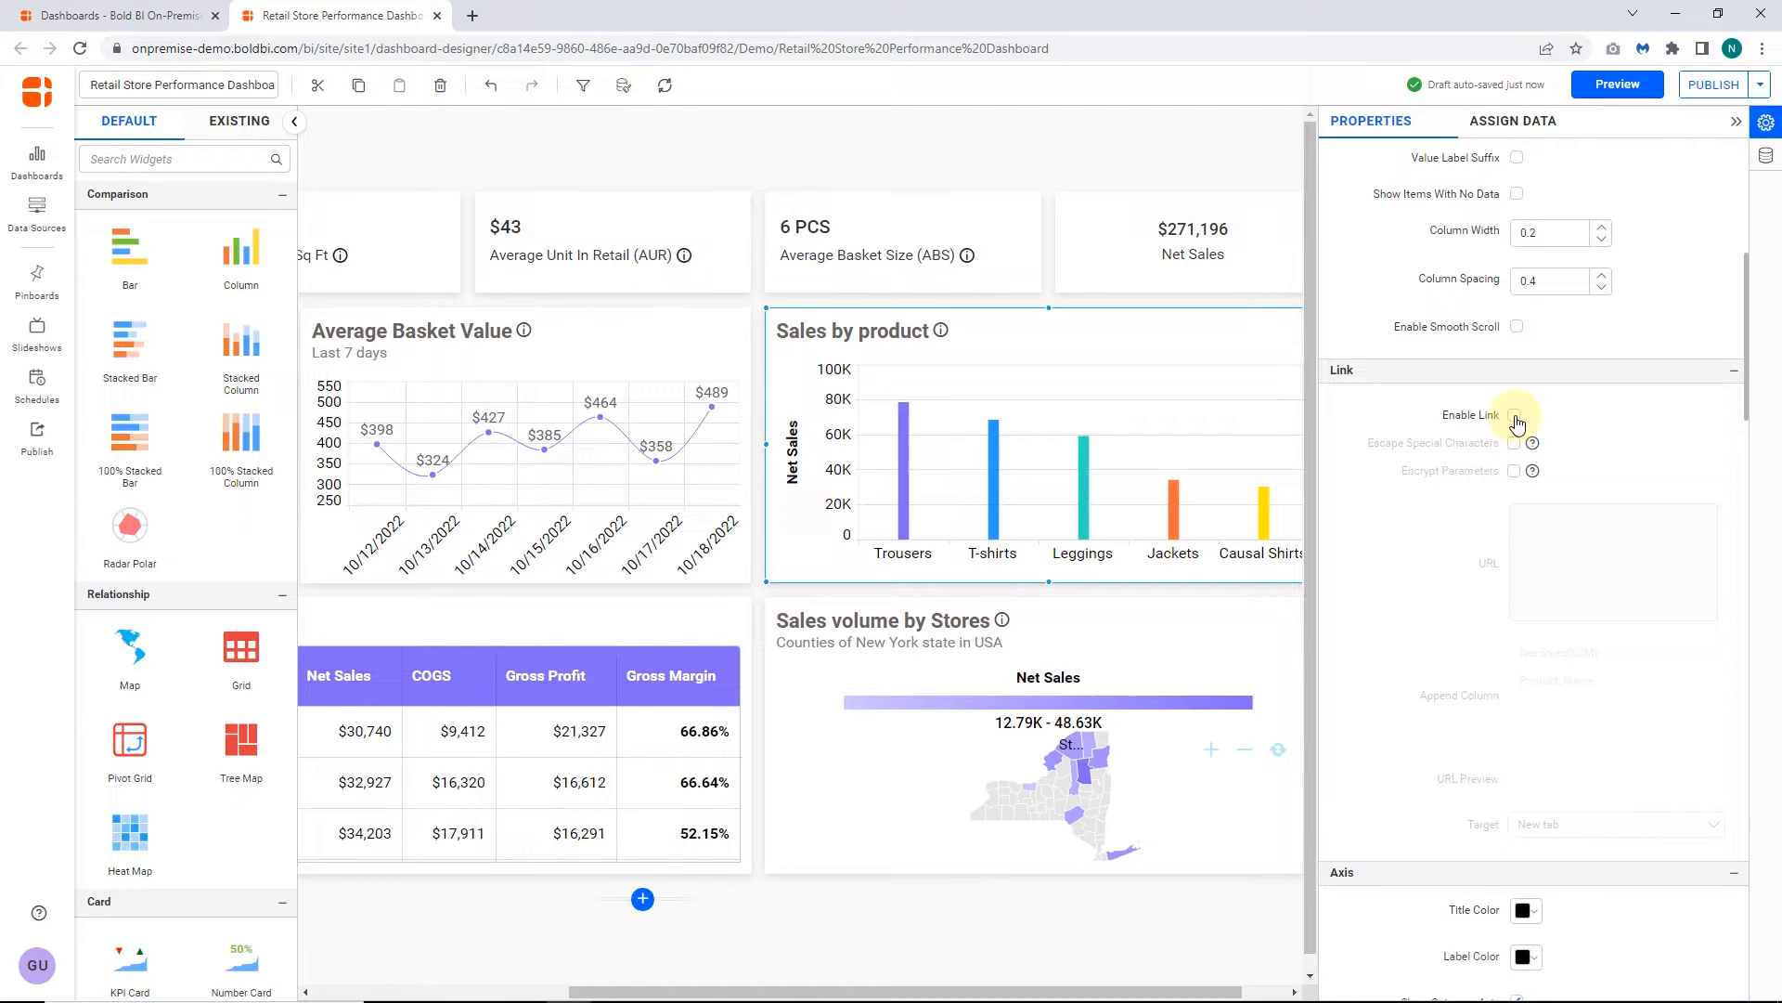
{"action": "left_click", "coordinate": [1515, 416]}
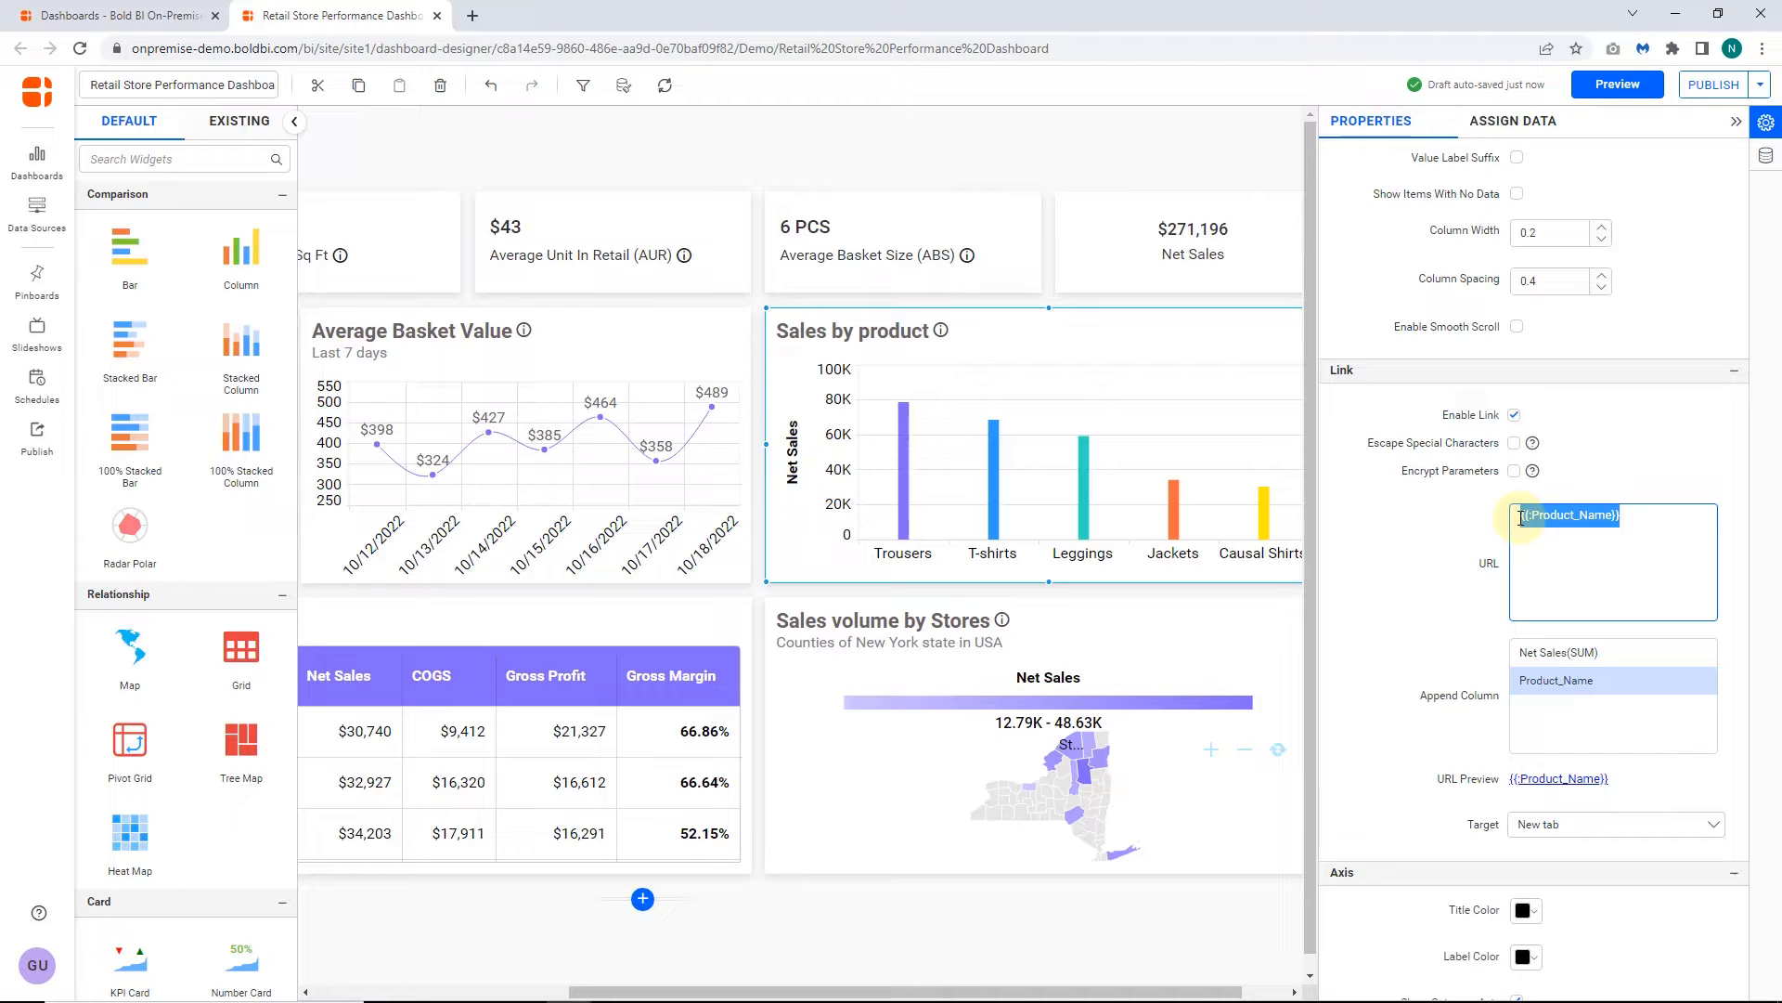
{"action": "type", "text": "https://www.google.com/search?q="}
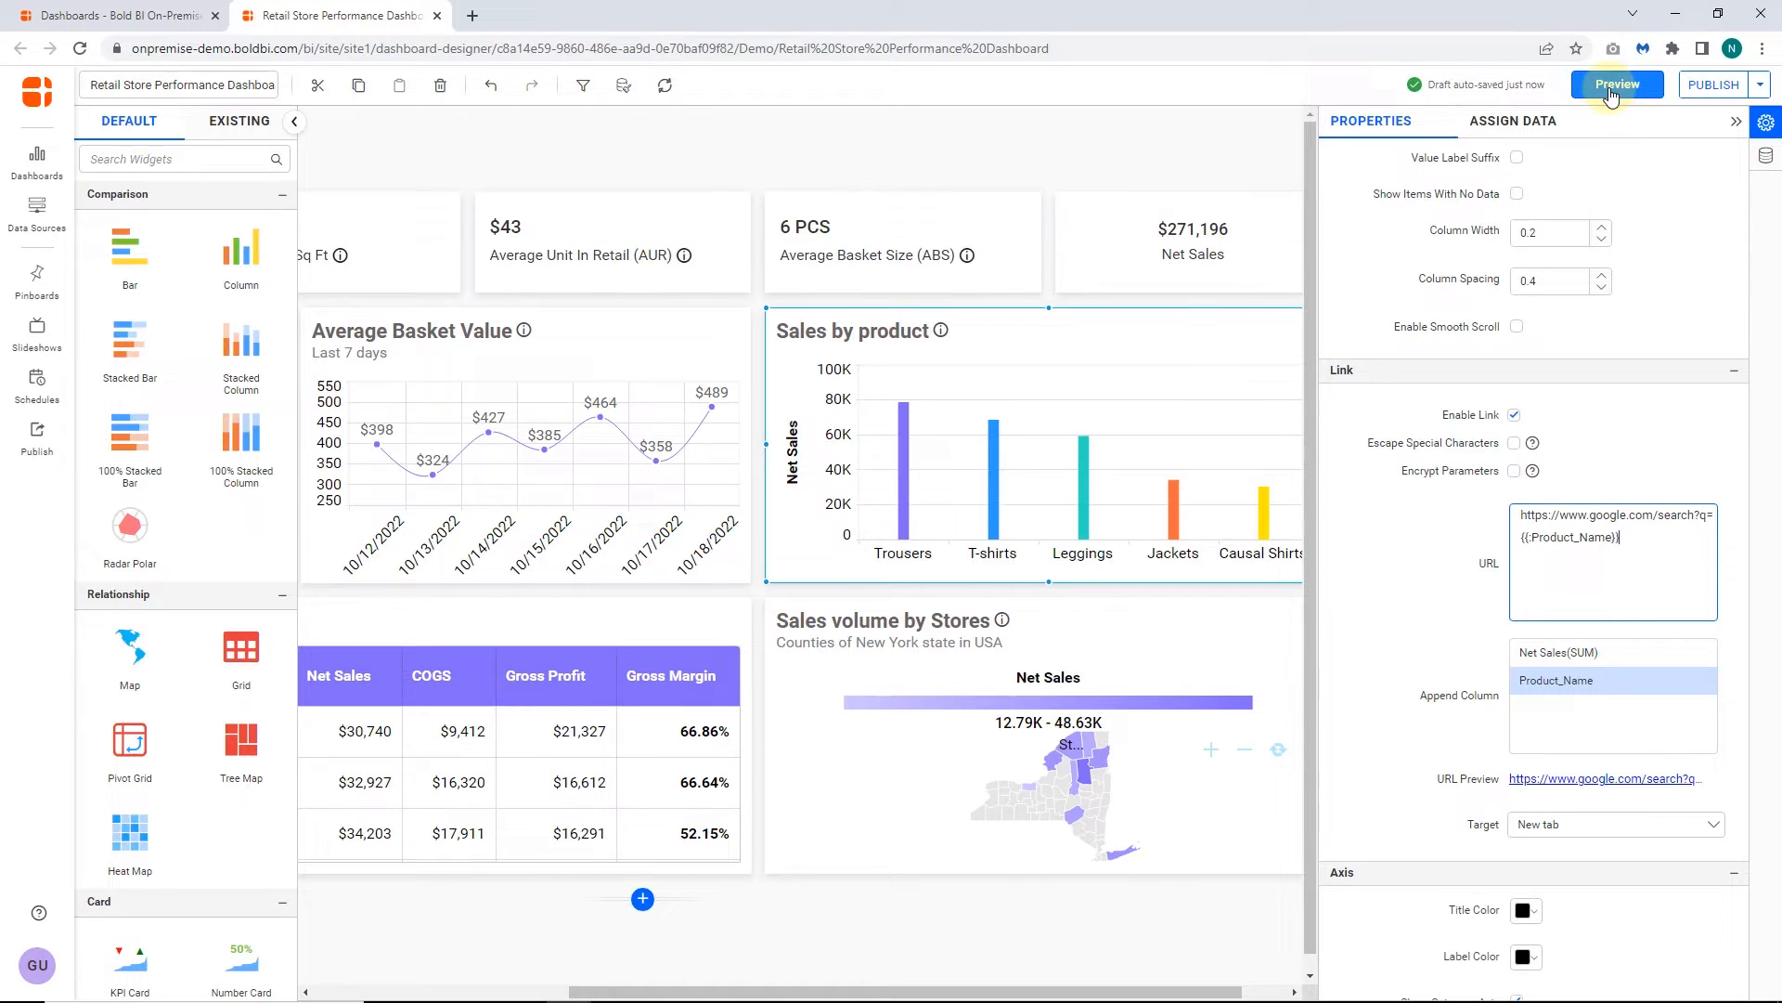
Step: Preview the dashboard and follow the Causal Shirts bar to its Google search results
{"action": "left_click", "coordinate": [1617, 84]}
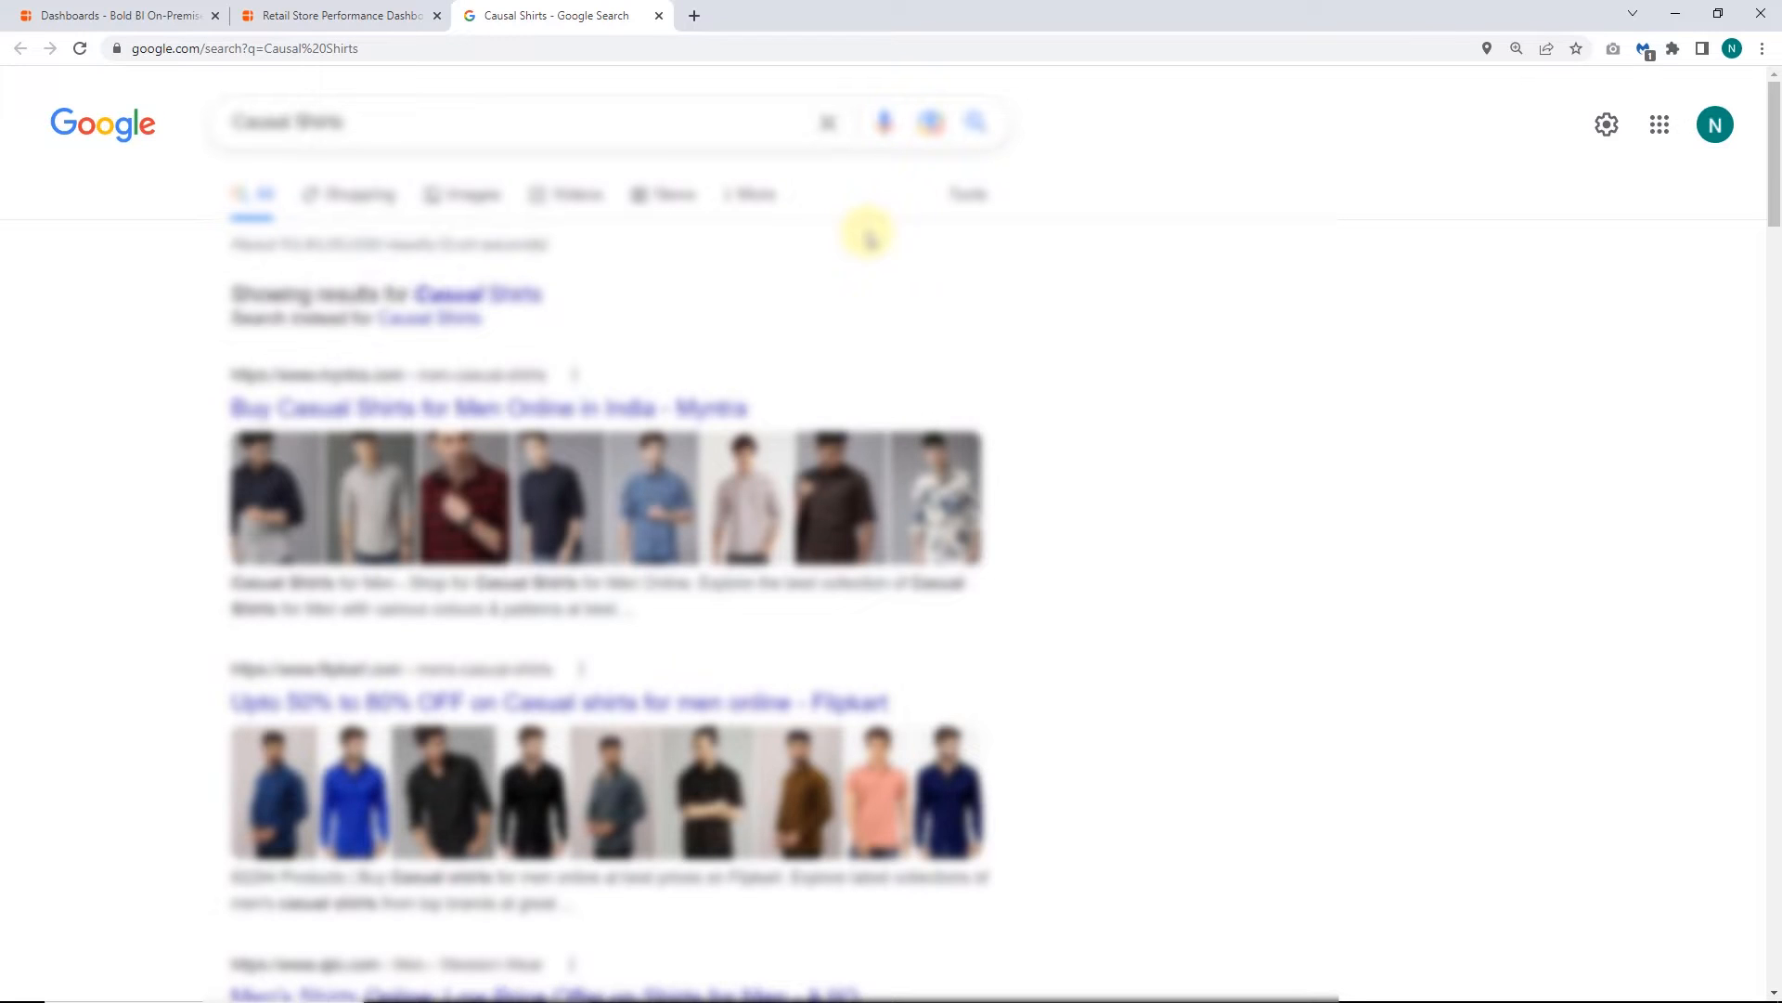
{"action": "mouse_move", "coordinate": [423, 69]}
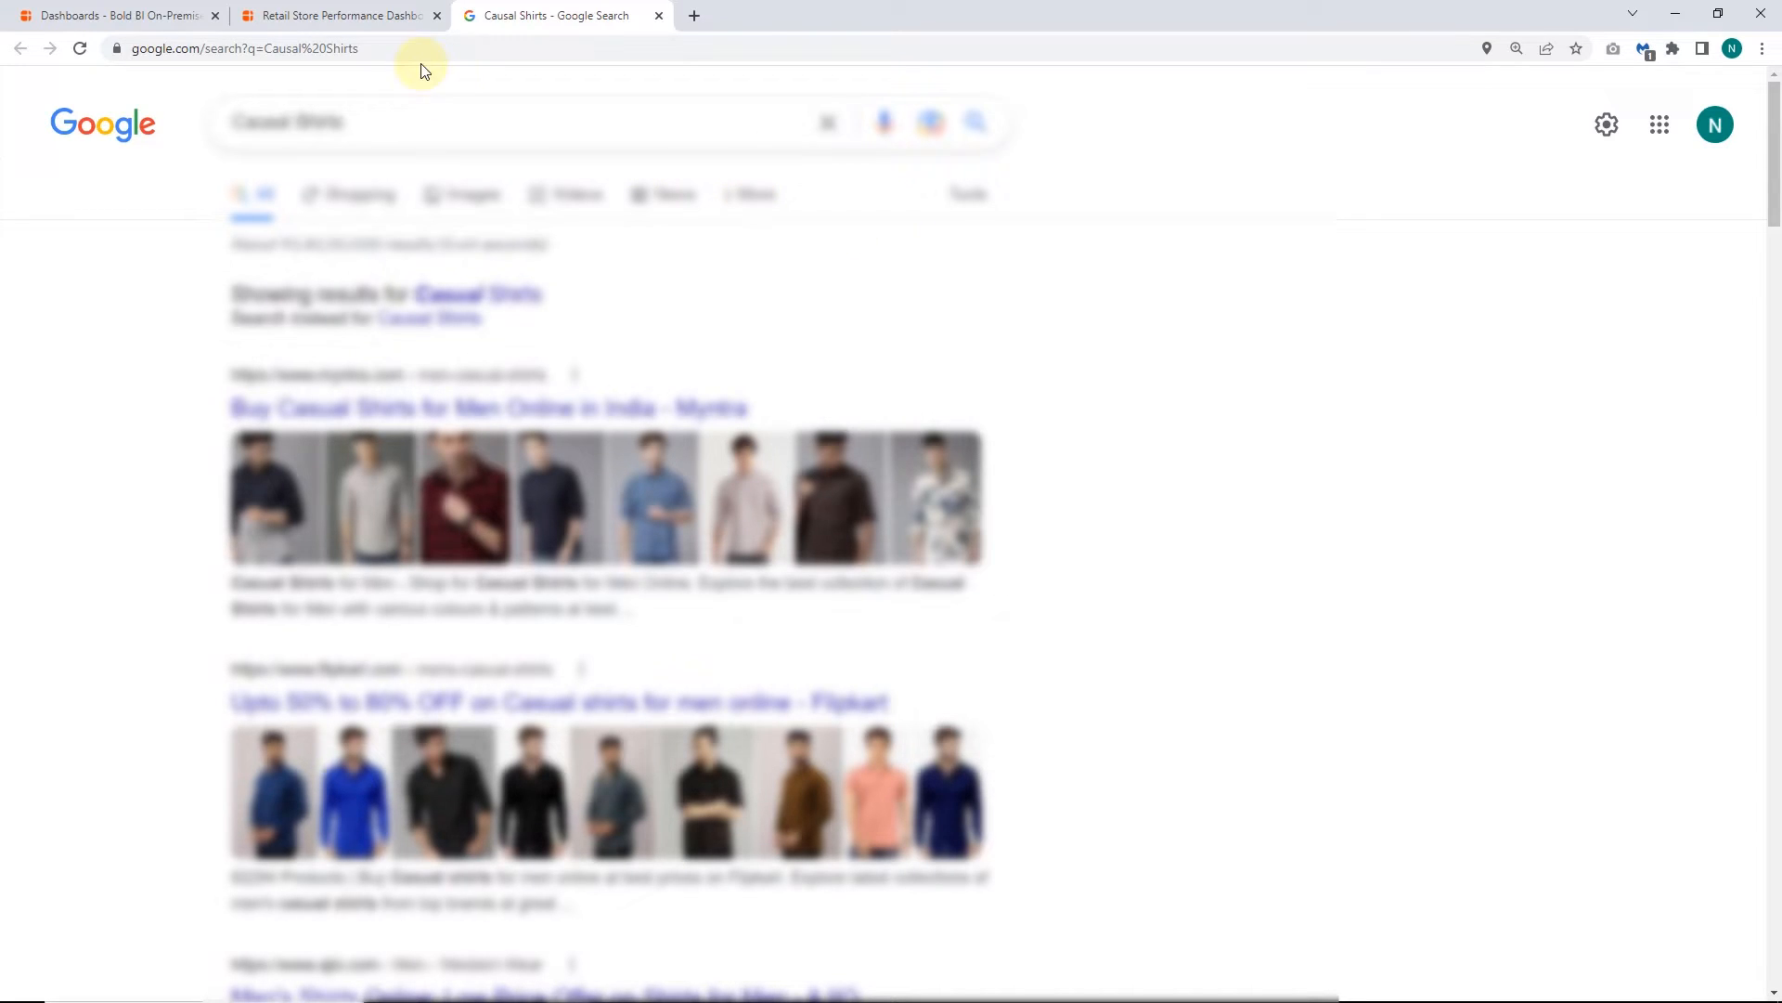
{"action": "left_click", "coordinate": [278, 51]}
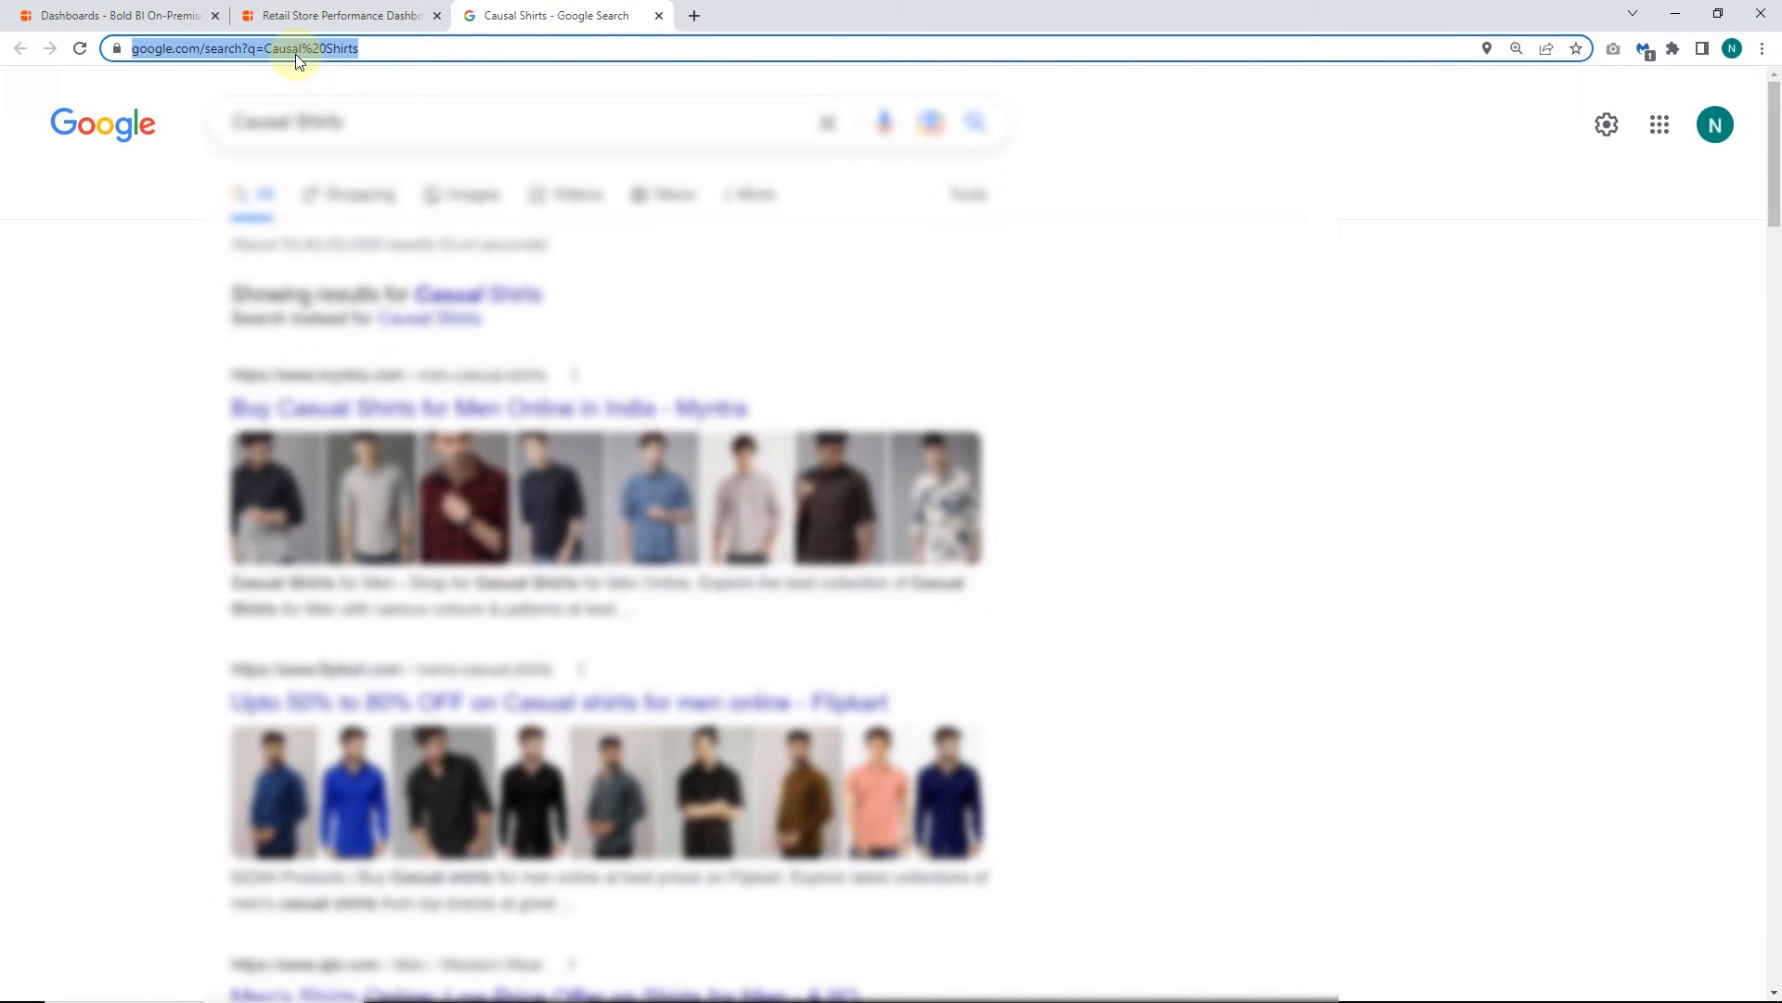
{"action": "left_click", "coordinate": [336, 15]}
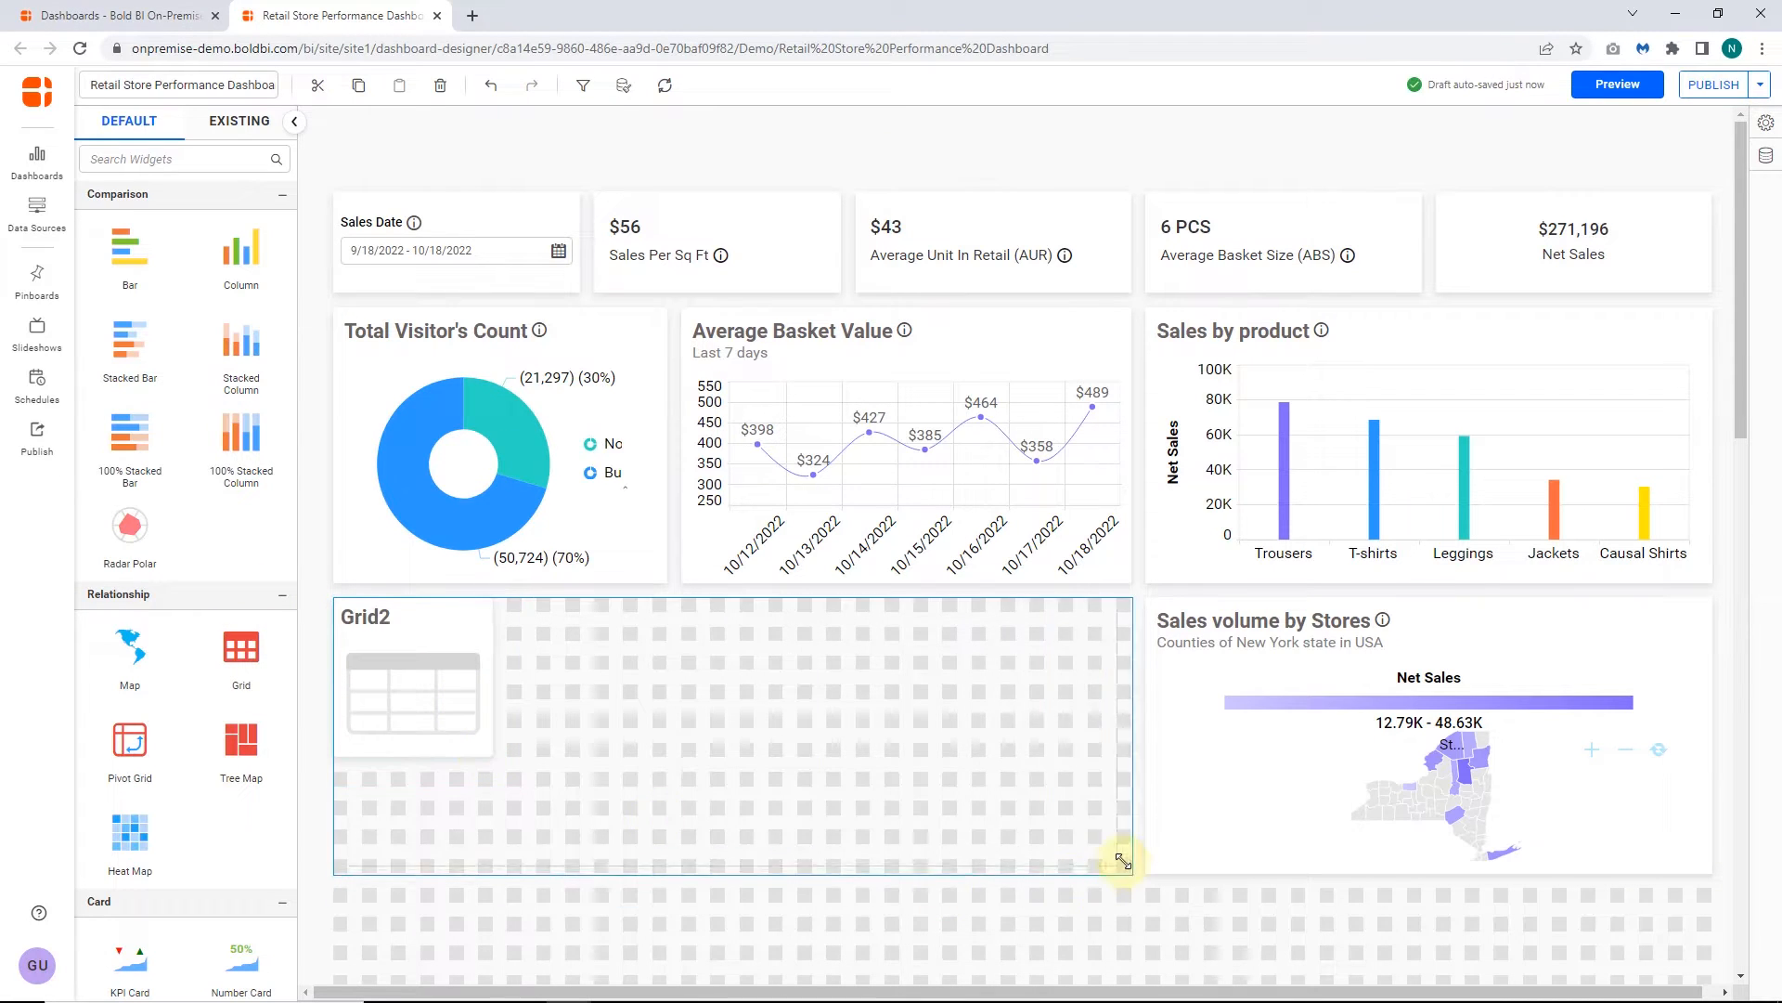
Step: Widen the new Revenue by Store grid and enable row links to the dashboard URL with ?Store_Name={{Store_Name}}
{"action": "left_click_drag", "start_coordinate": [1124, 860], "coordinate": [1137, 601]}
{"action": "type", "text": "Revenue by Store"}
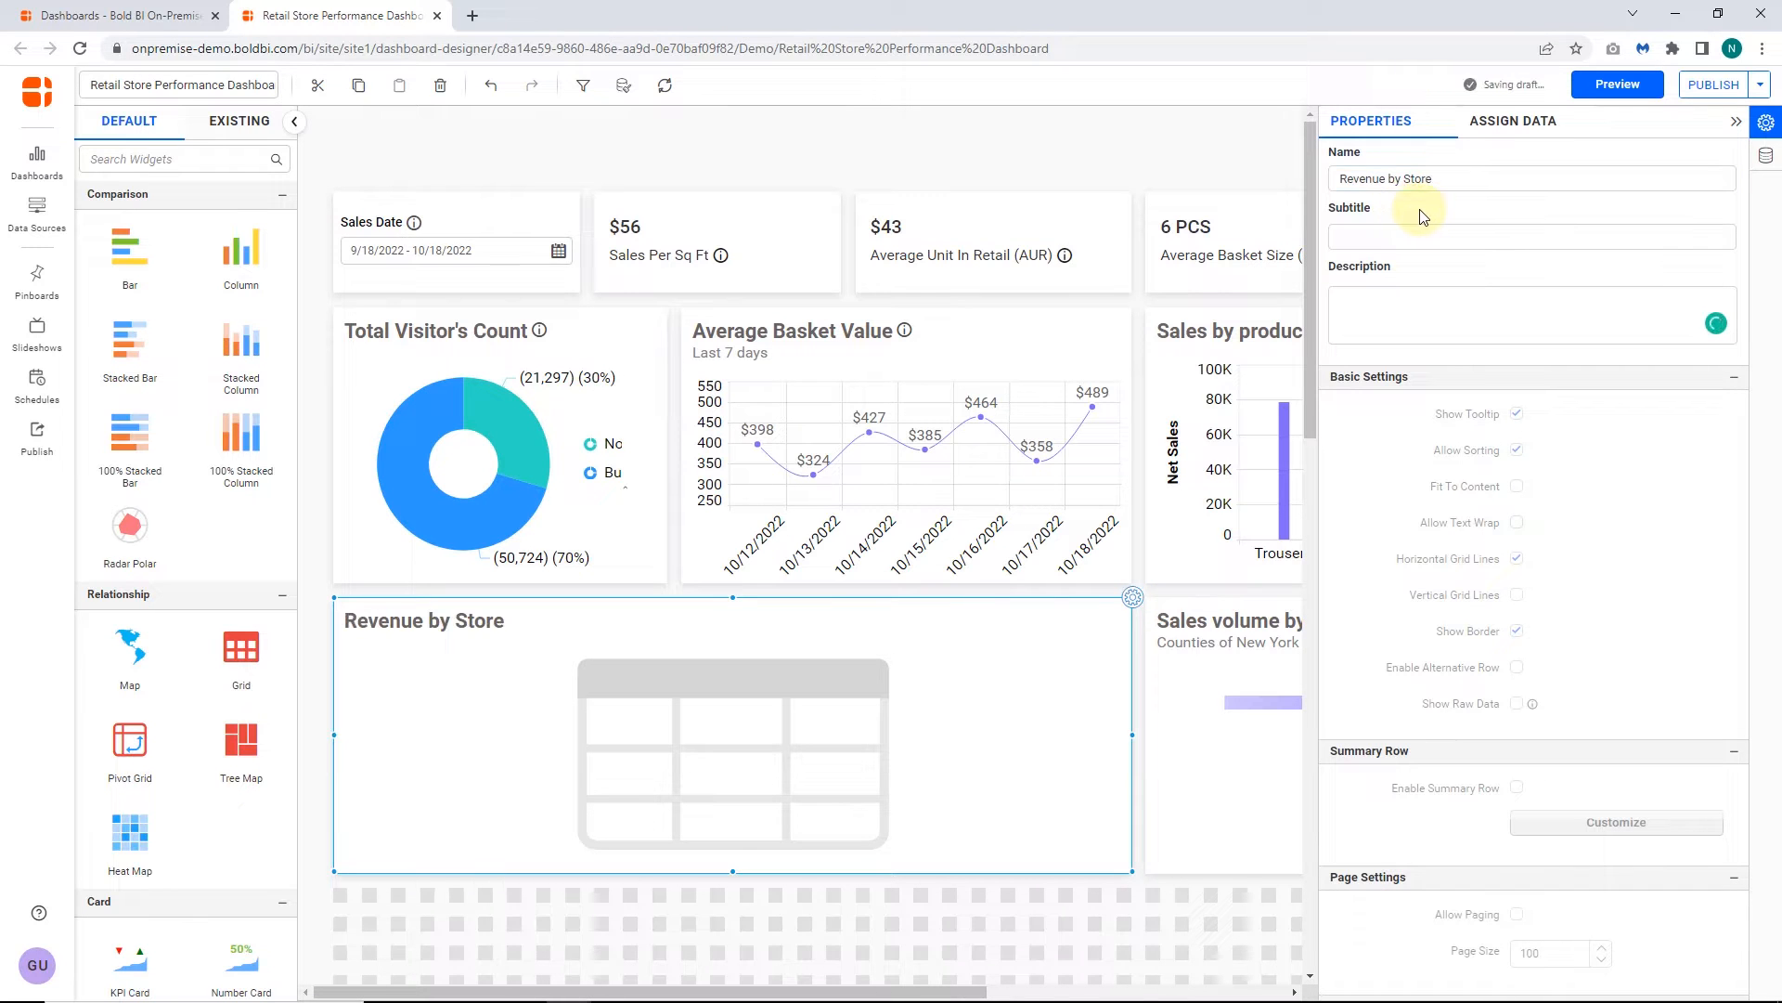
{"action": "left_click", "coordinate": [1511, 120]}
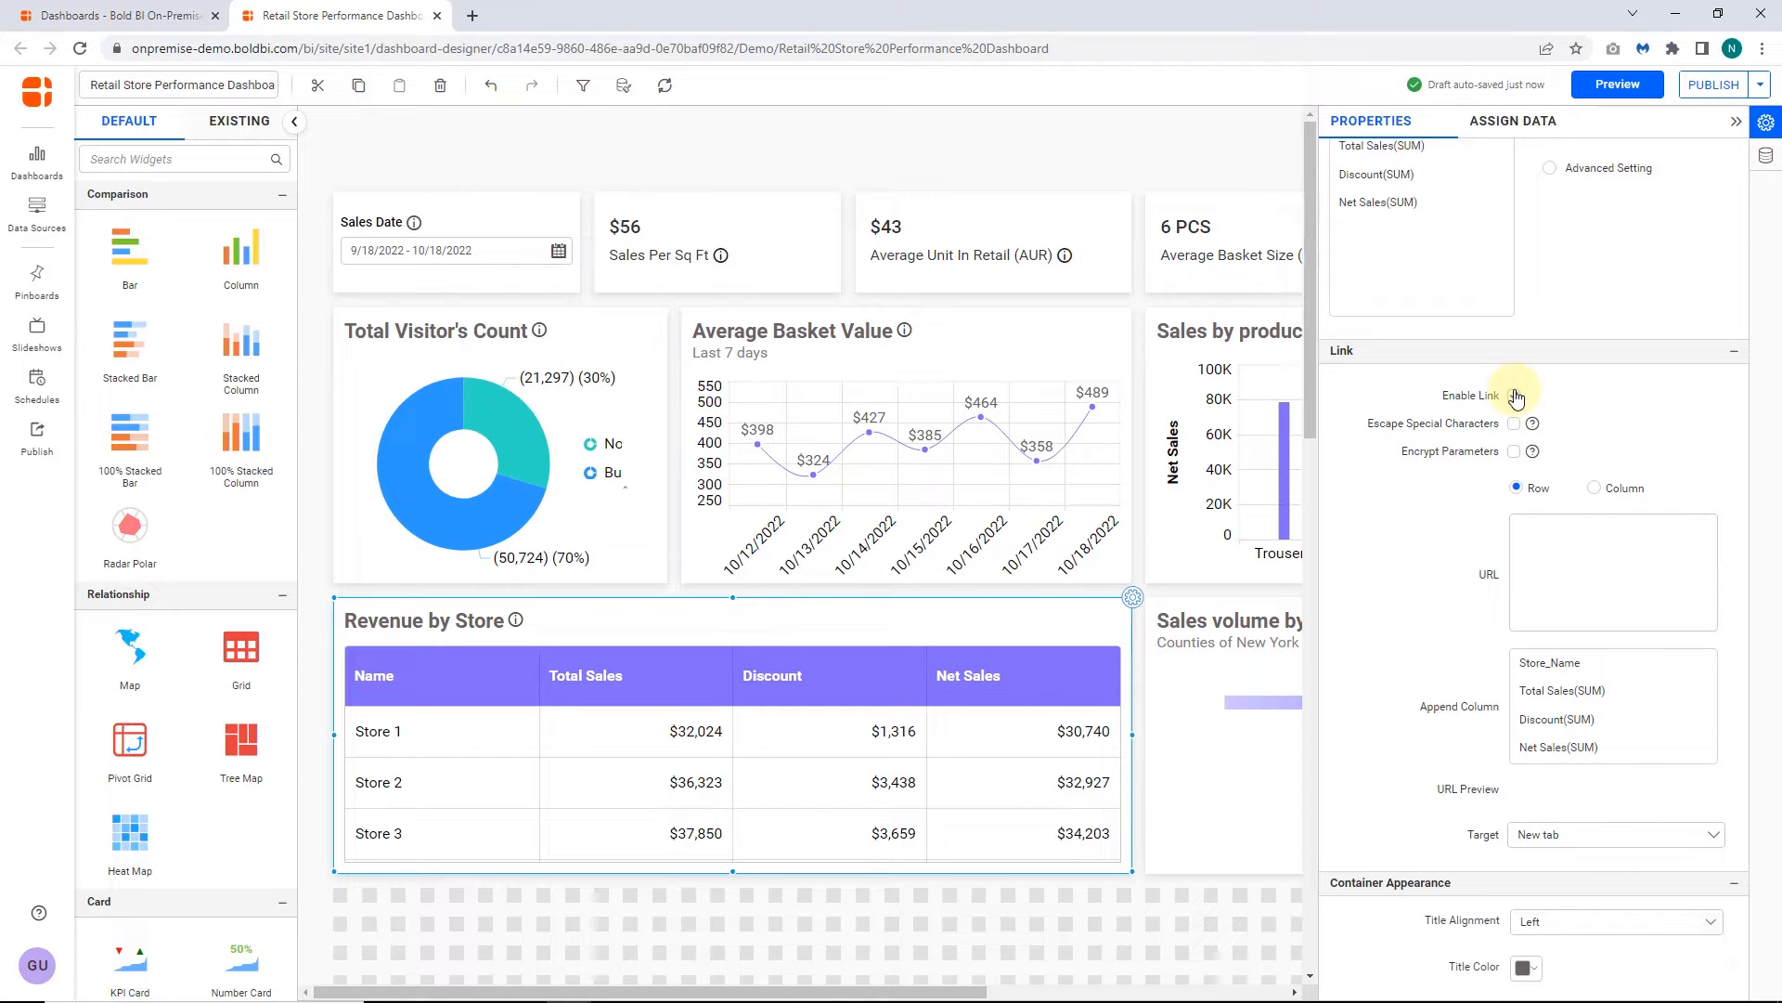
{"action": "left_click", "coordinate": [1513, 395]}
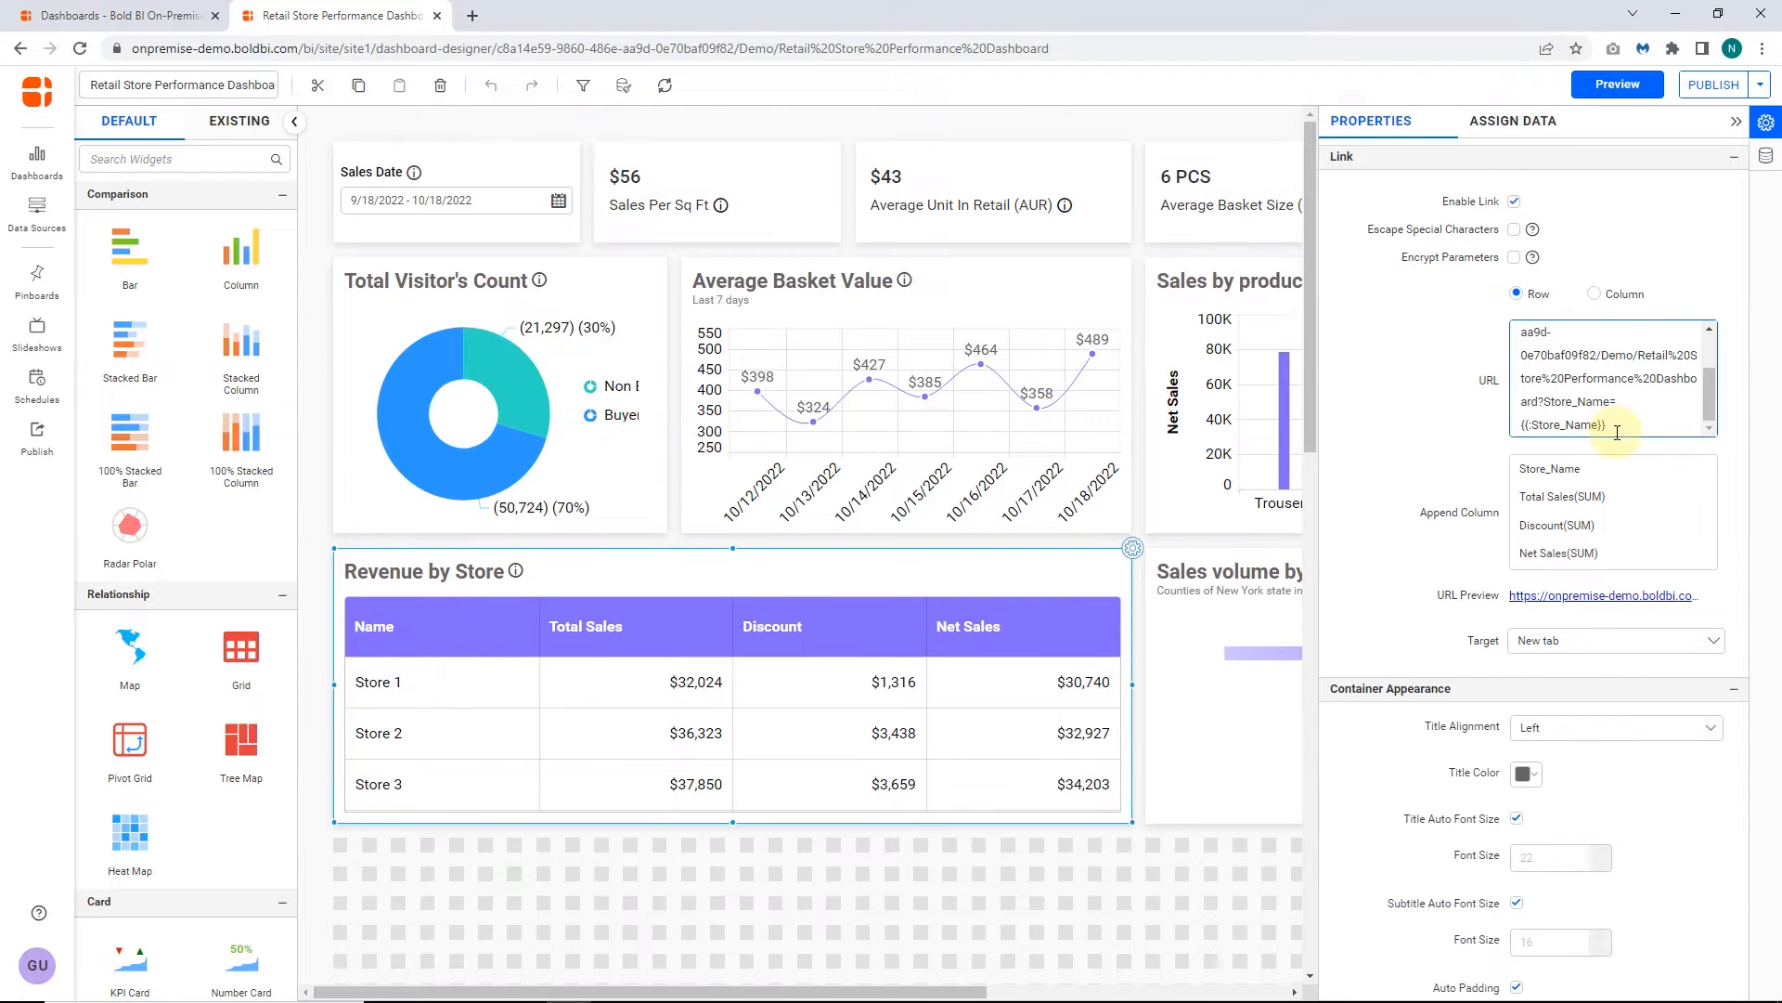
Step: Preview the dashboard to check the Revenue by Store grid listing four stores' sales
{"action": "left_click", "coordinate": [1617, 84]}
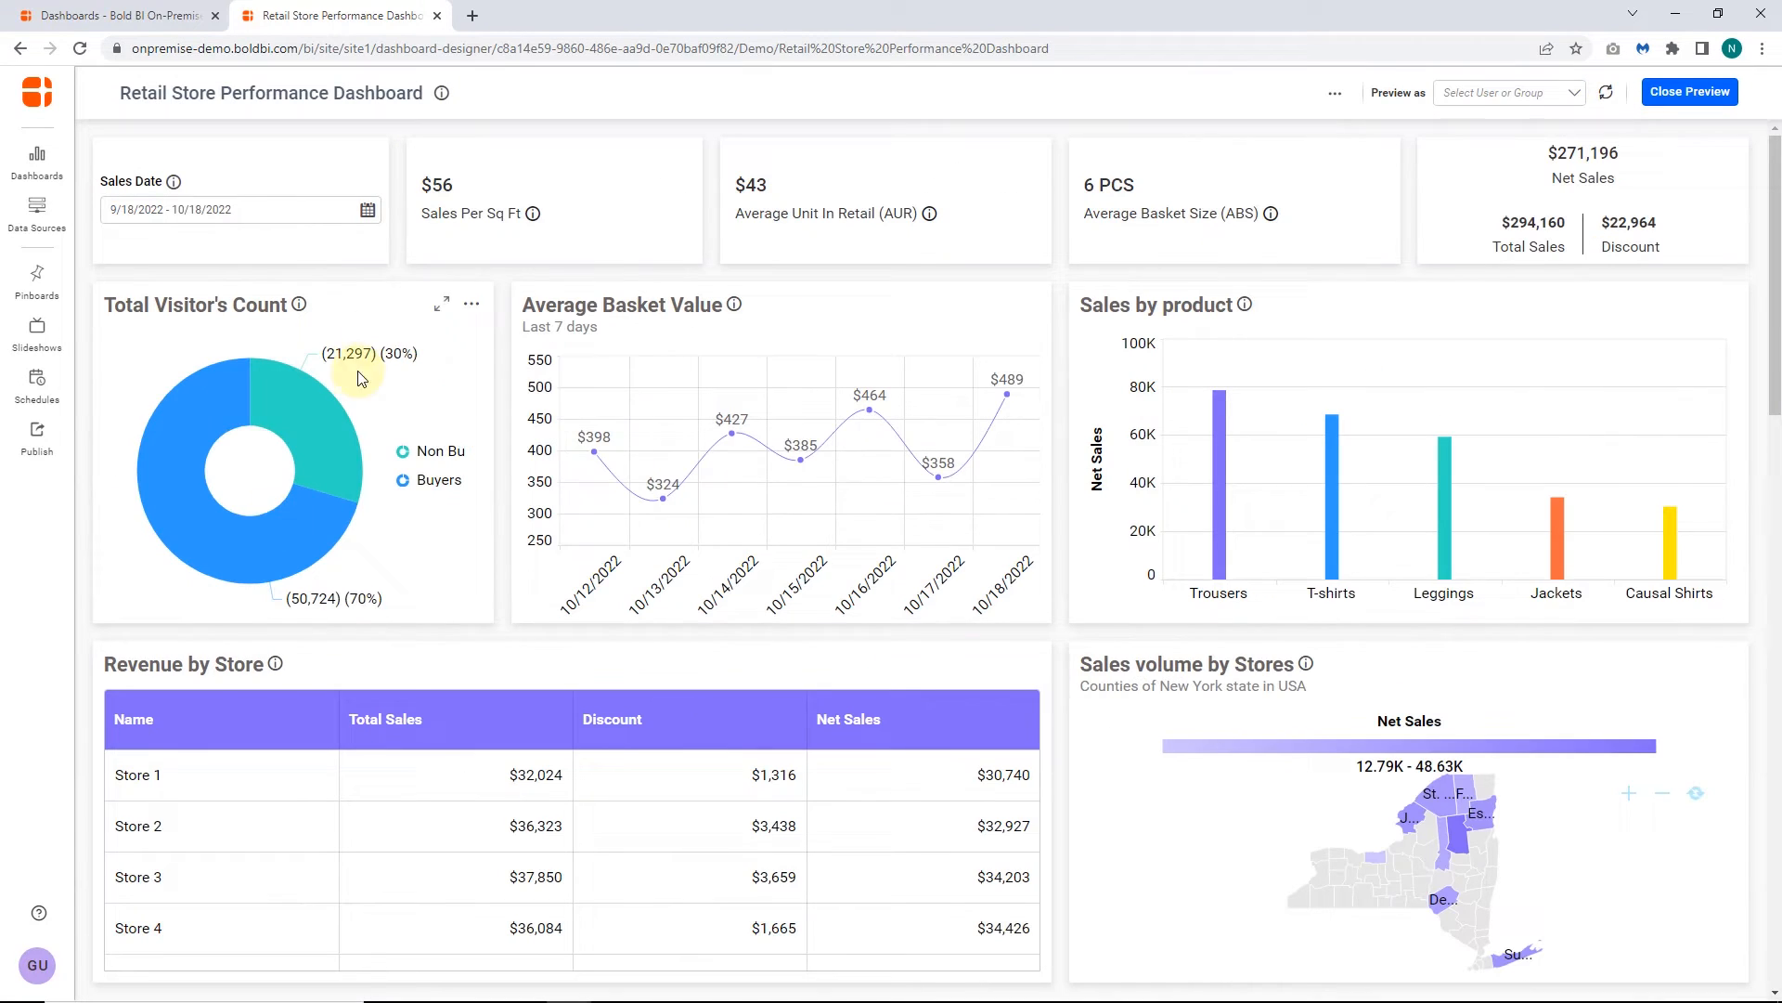
{"action": "mouse_move", "coordinate": [207, 685]}
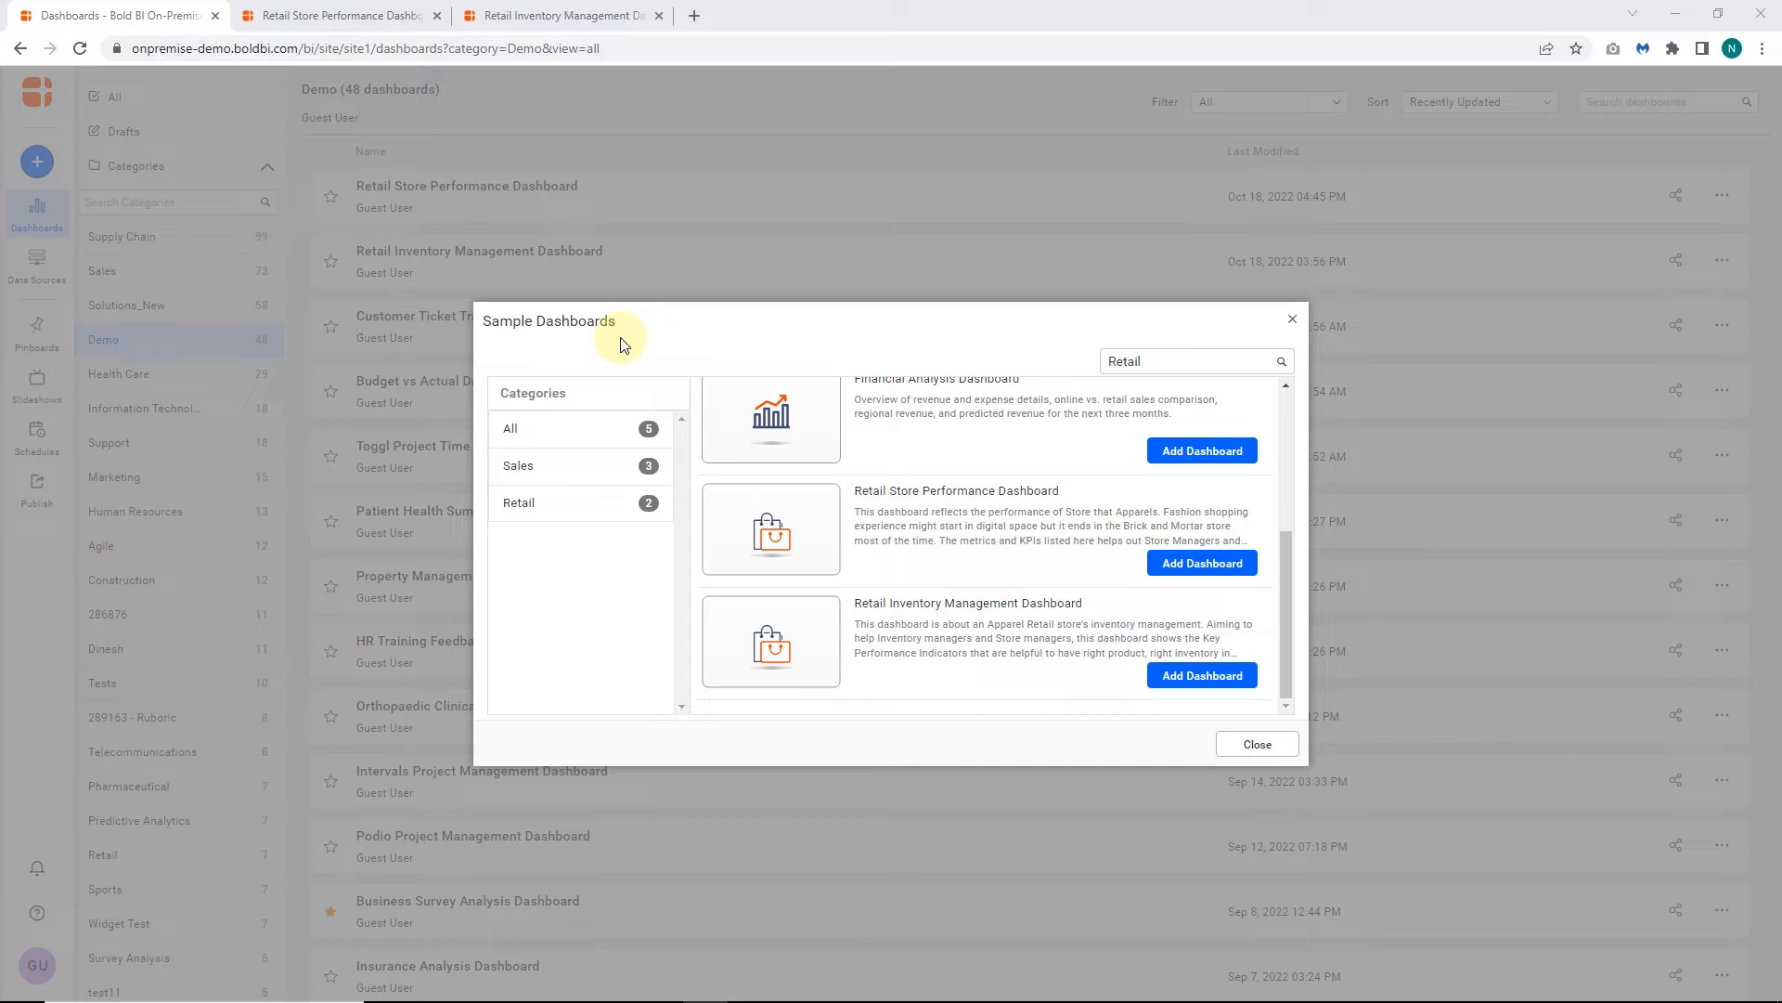
{"action": "mouse_move", "coordinate": [904, 506]}
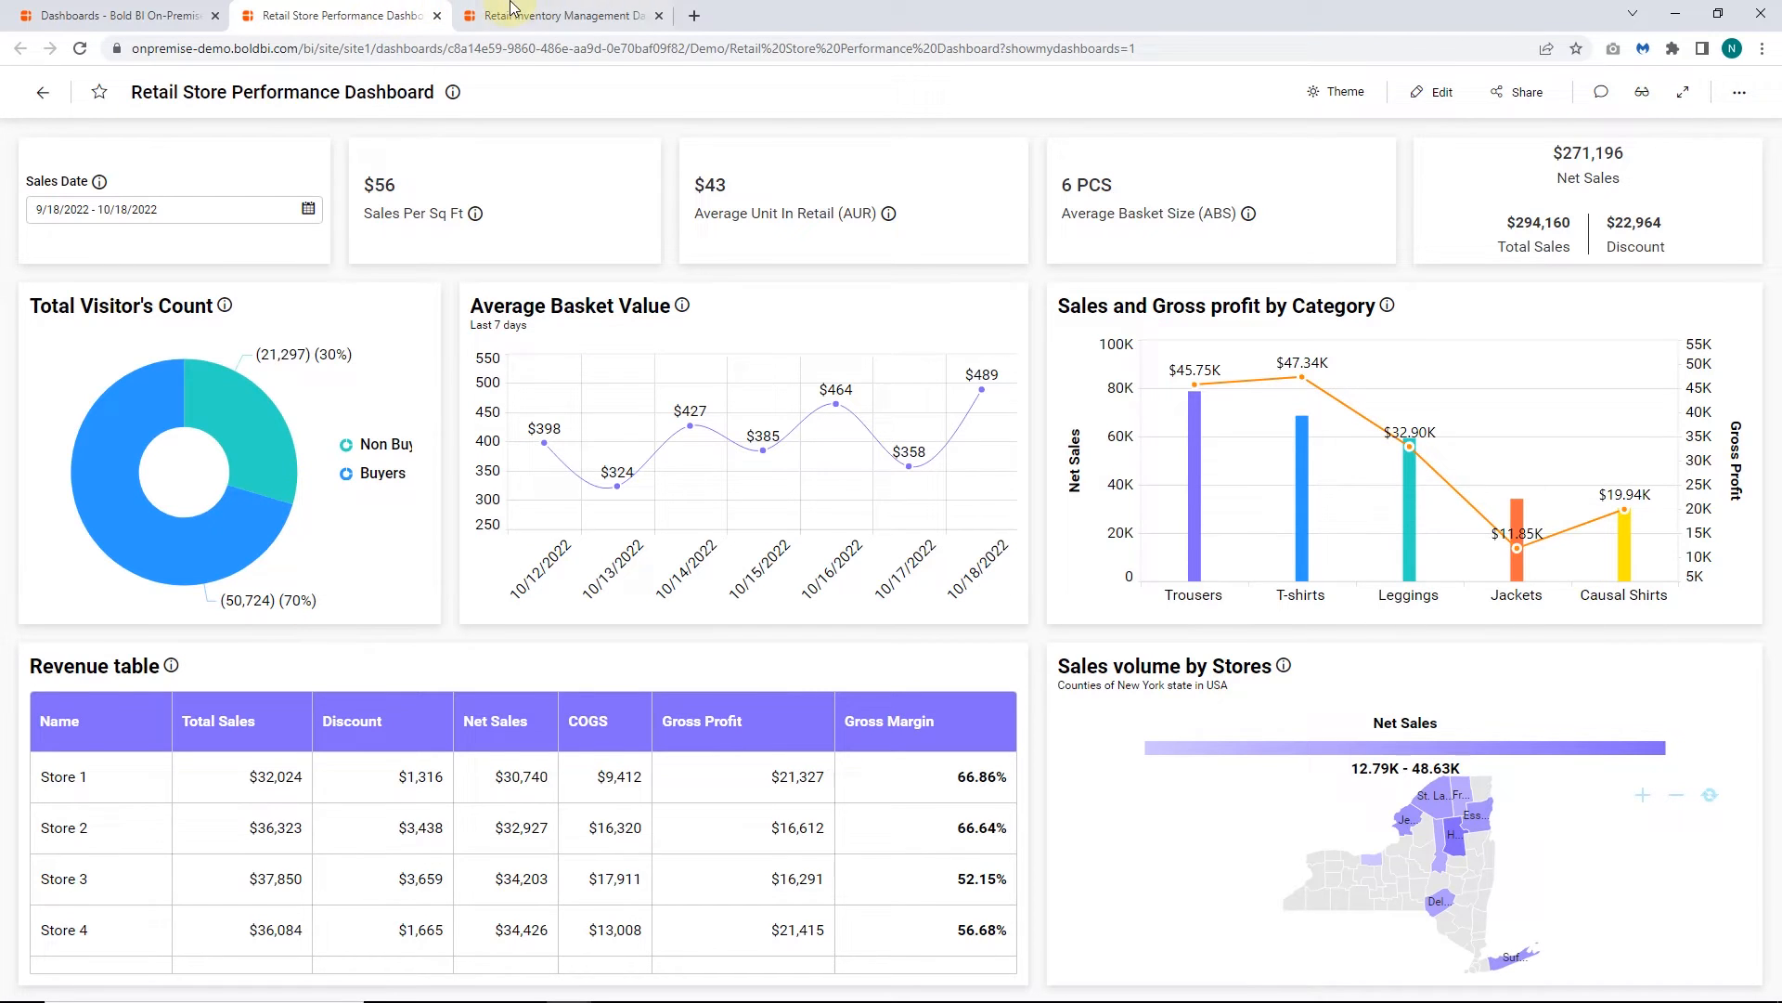
Step: View the Retail Inventory Management Dashboard tab, then return to Retail Store Performance
{"action": "left_click", "coordinate": [557, 15]}
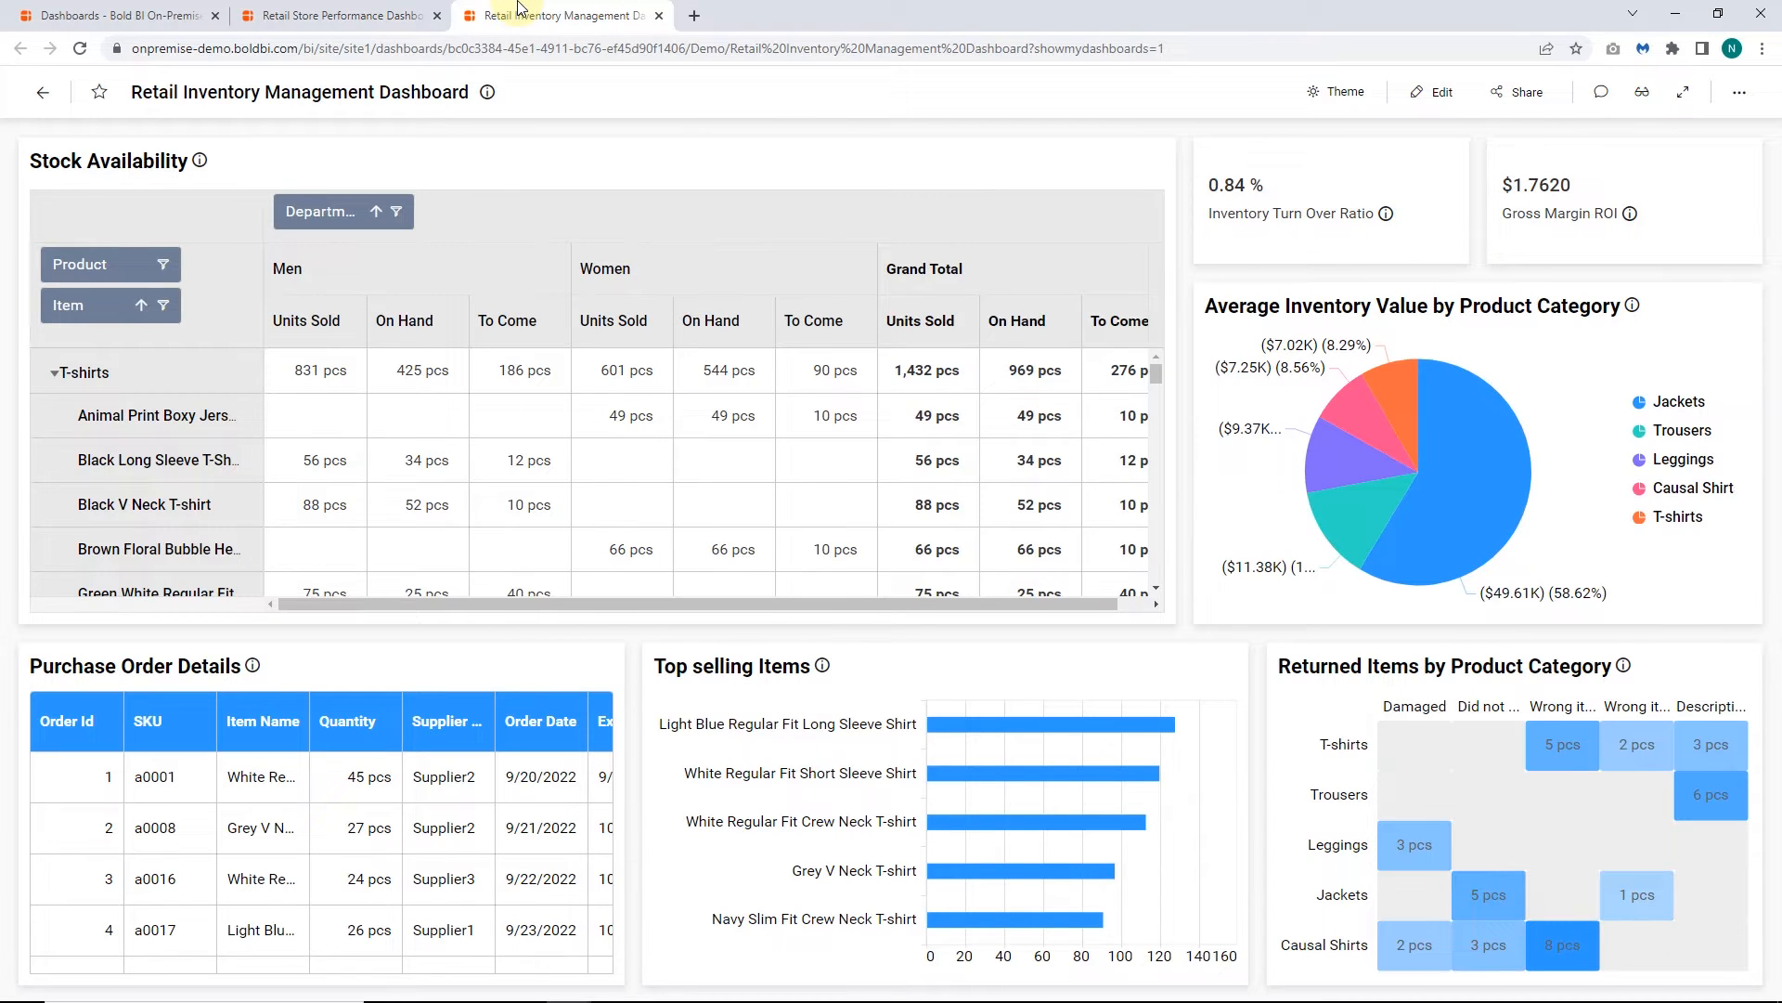
{"action": "left_click", "coordinate": [346, 15]}
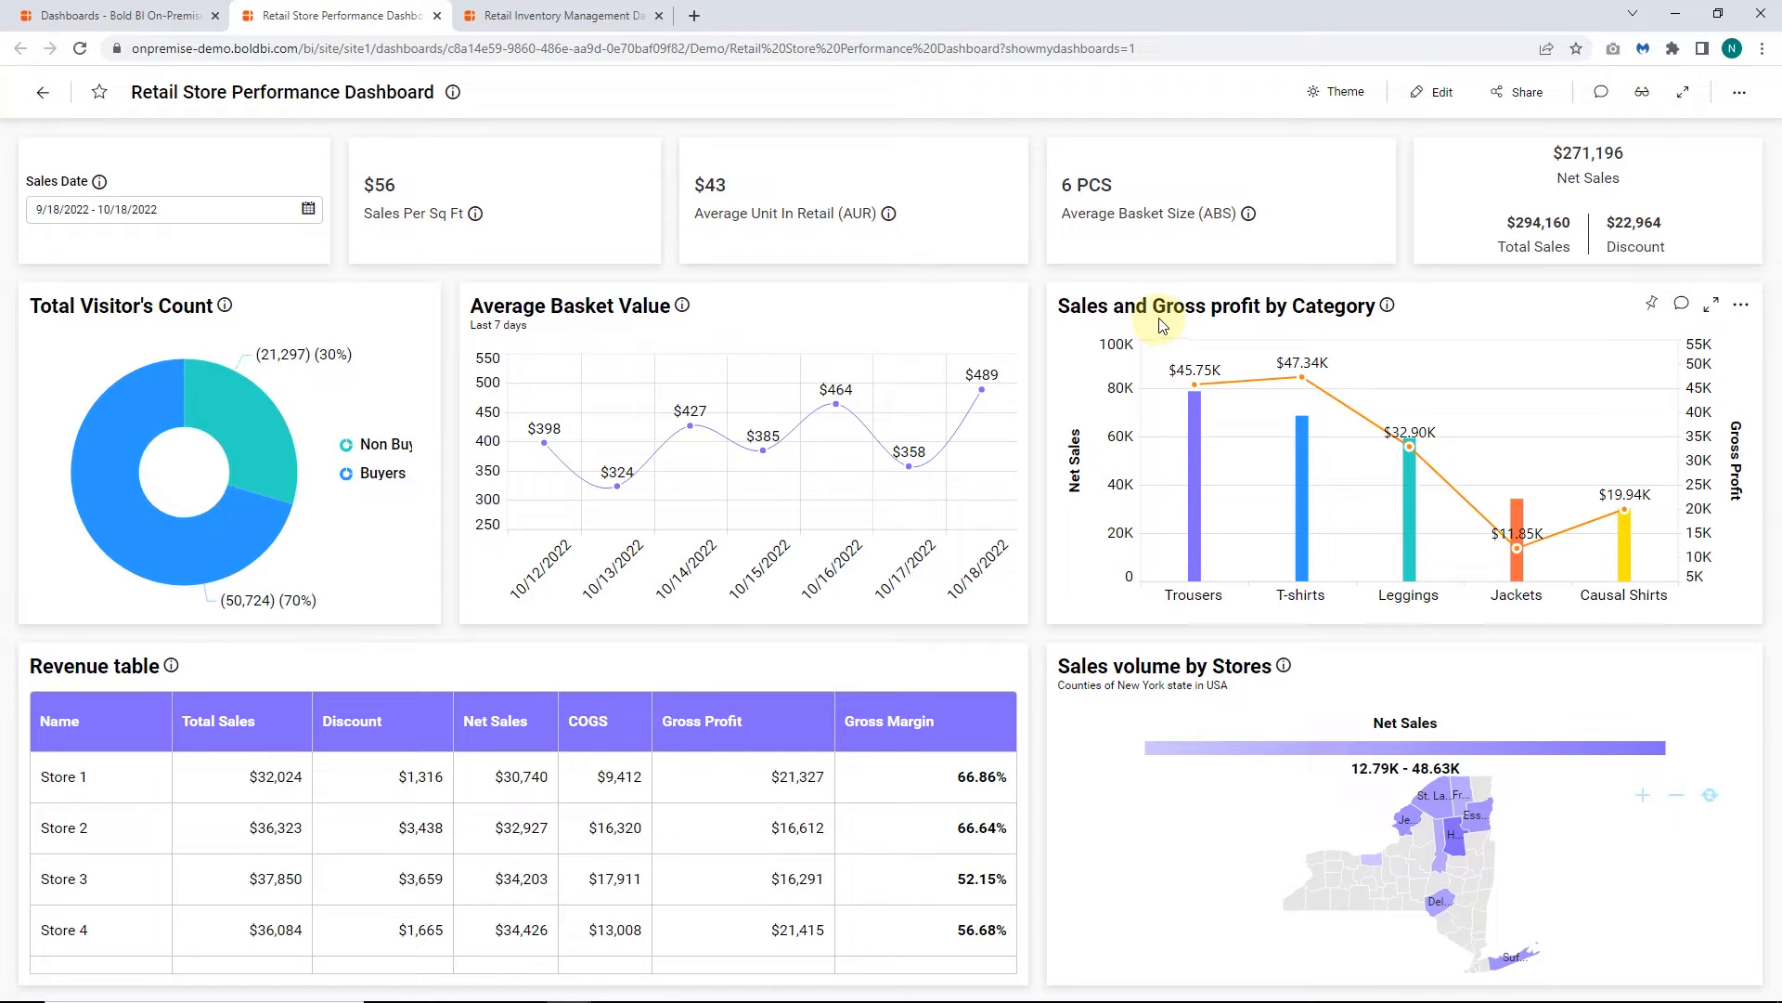
{"action": "mouse_move", "coordinate": [1259, 524]}
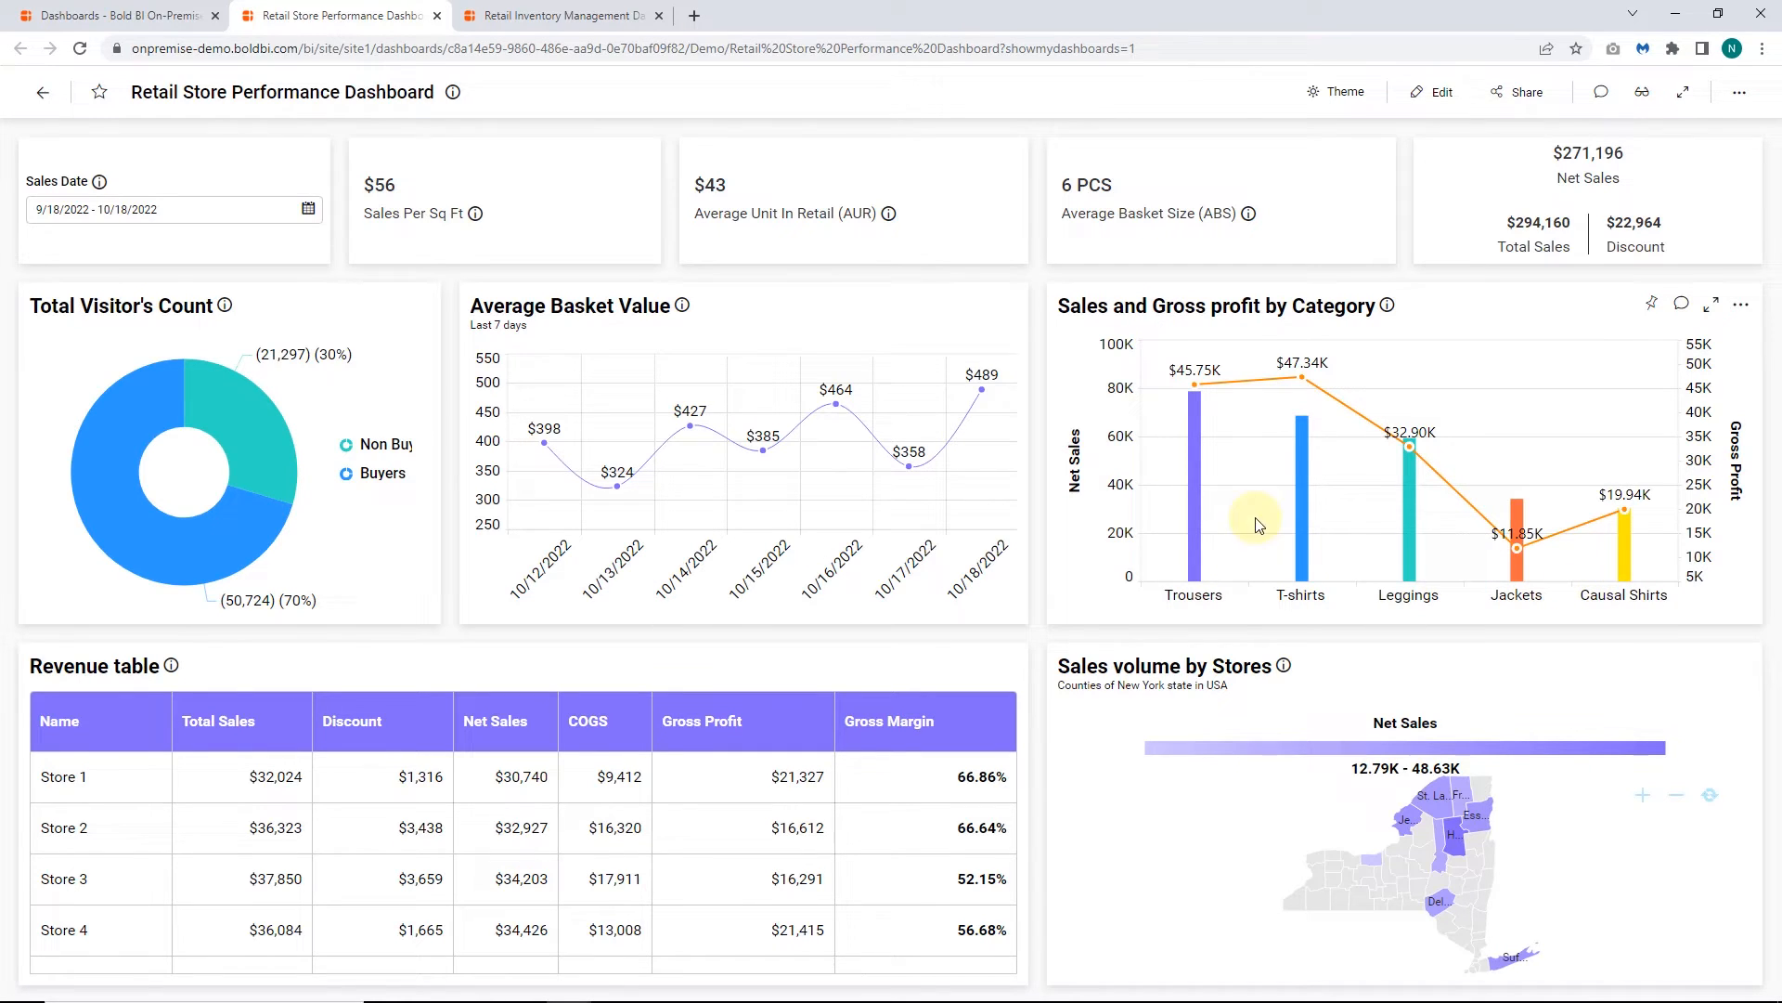
{"action": "mouse_move", "coordinate": [1712, 468]}
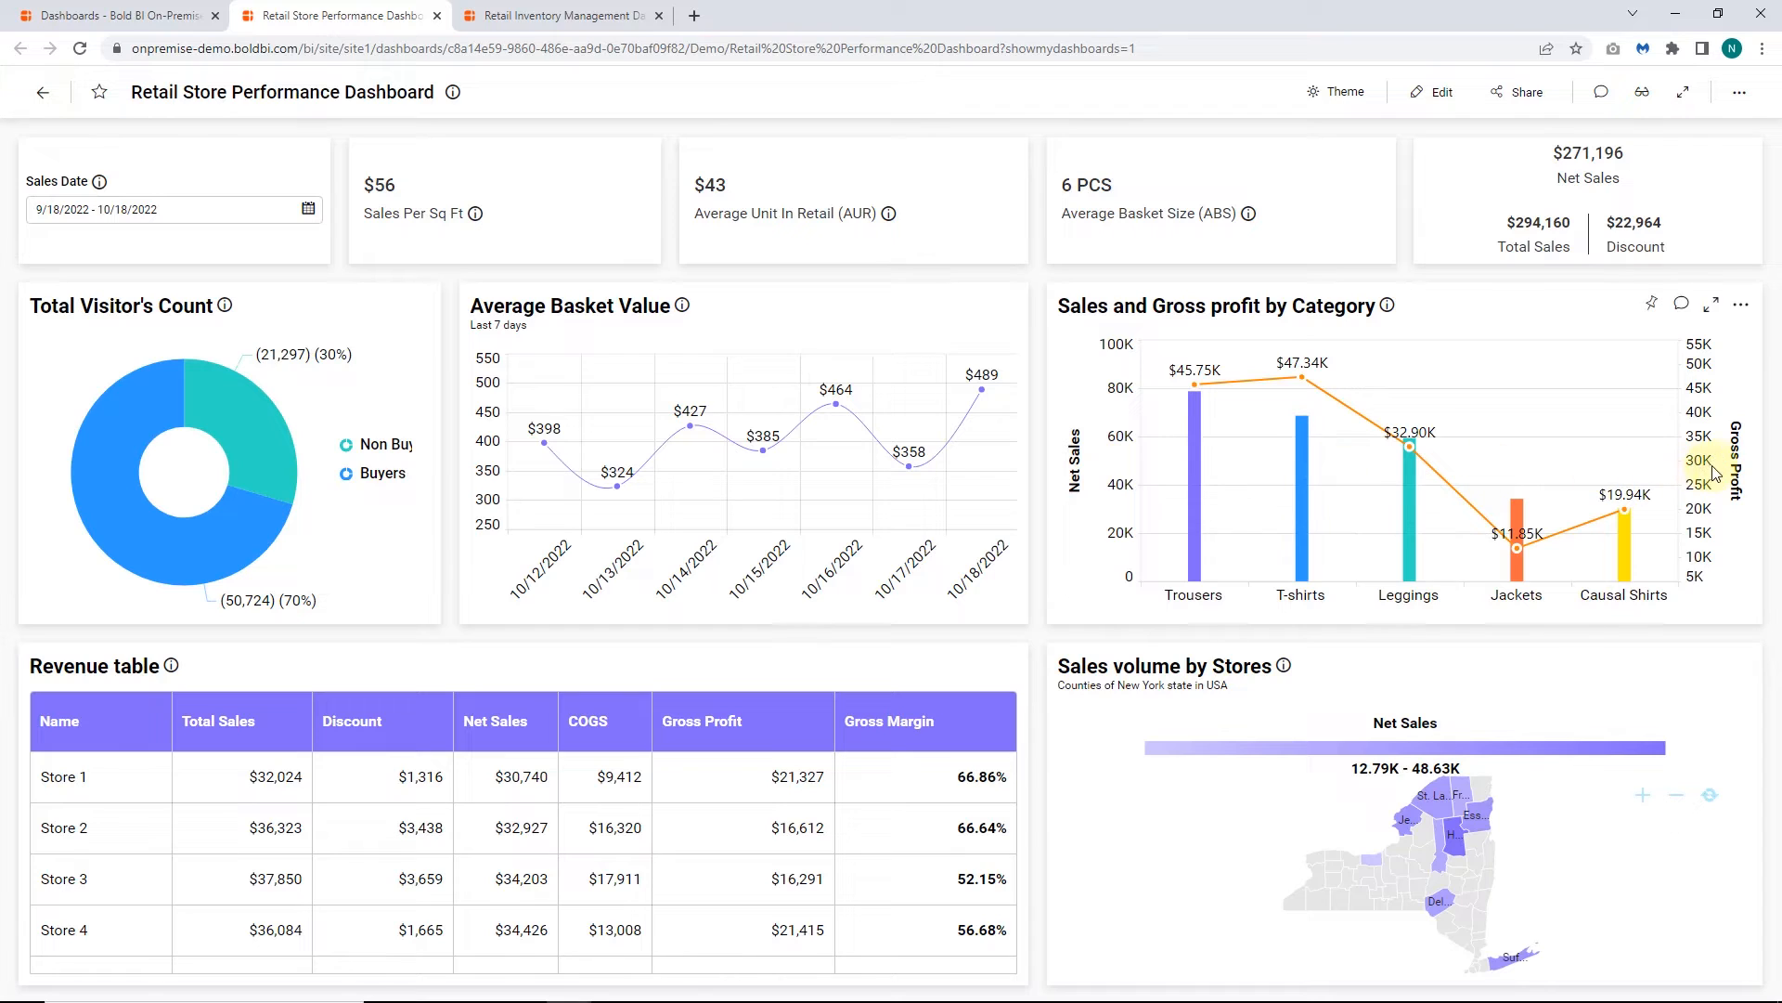
{"action": "mouse_move", "coordinate": [1723, 467]}
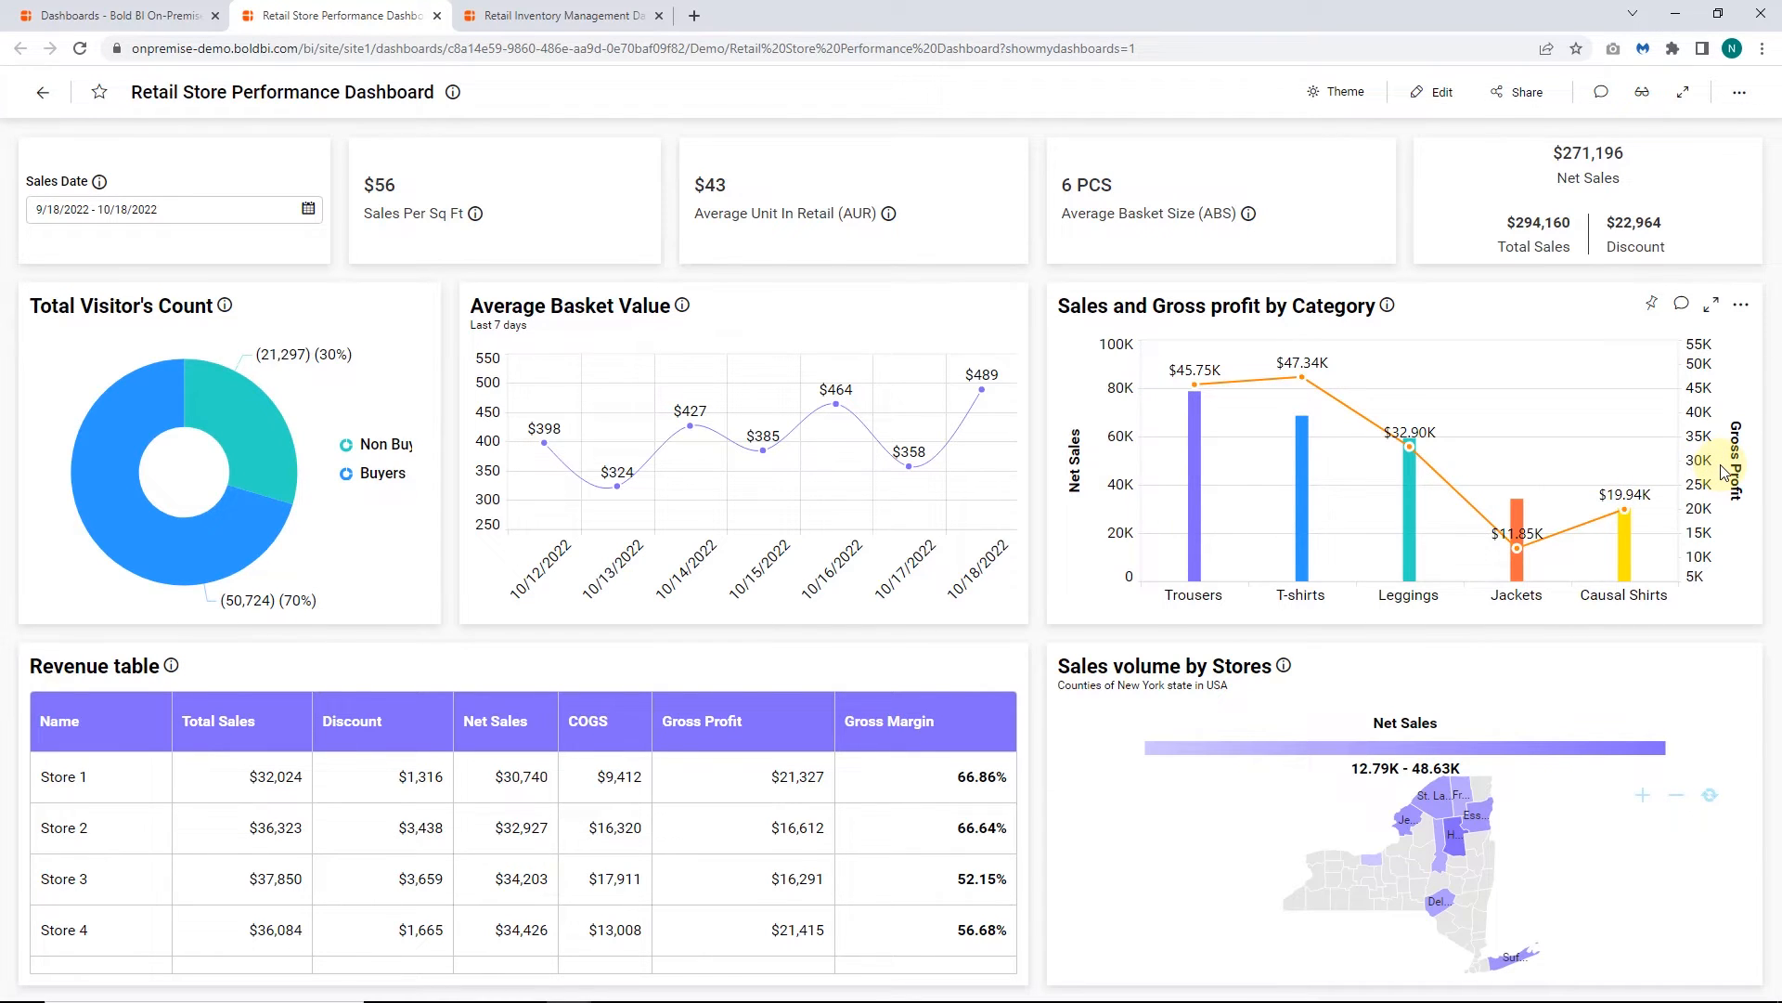
Step: Inspect the category chart's link URL with its Product_Name parameter and follow it to the T-shirts-filtered inventory dashboard
{"action": "left_click", "coordinate": [1429, 91]}
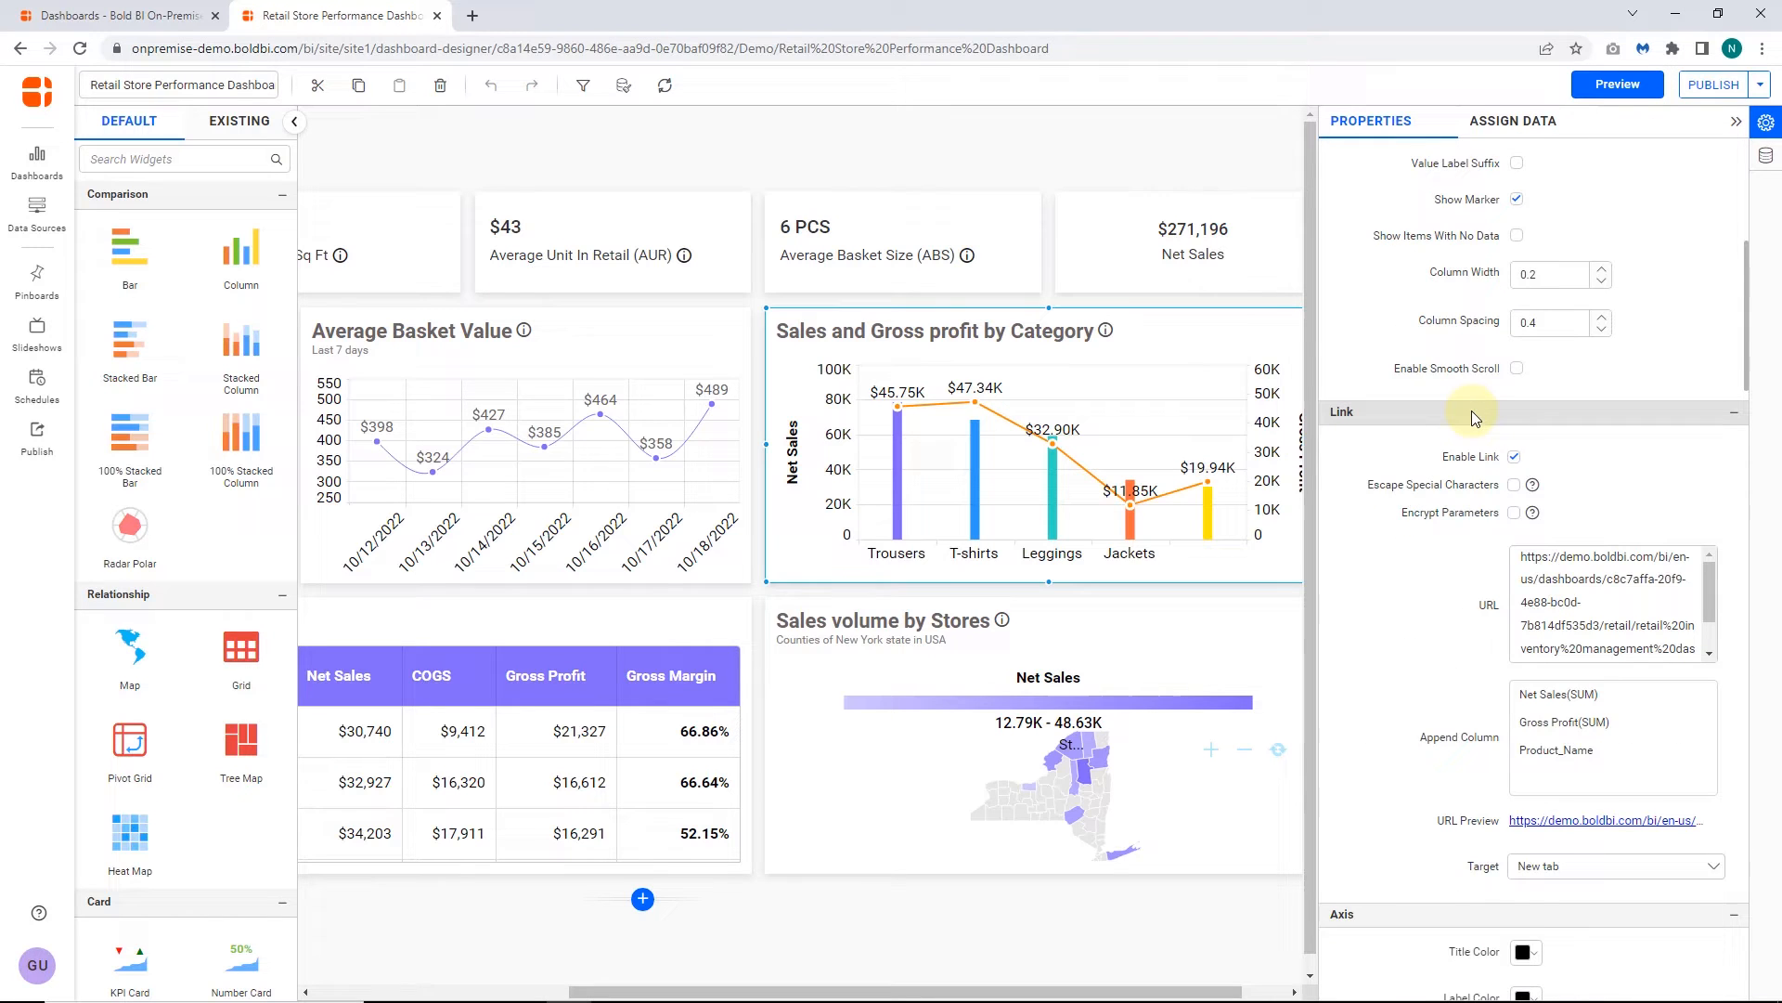
{"action": "scroll", "scroll_direction": "down", "scroll_amount": 3}
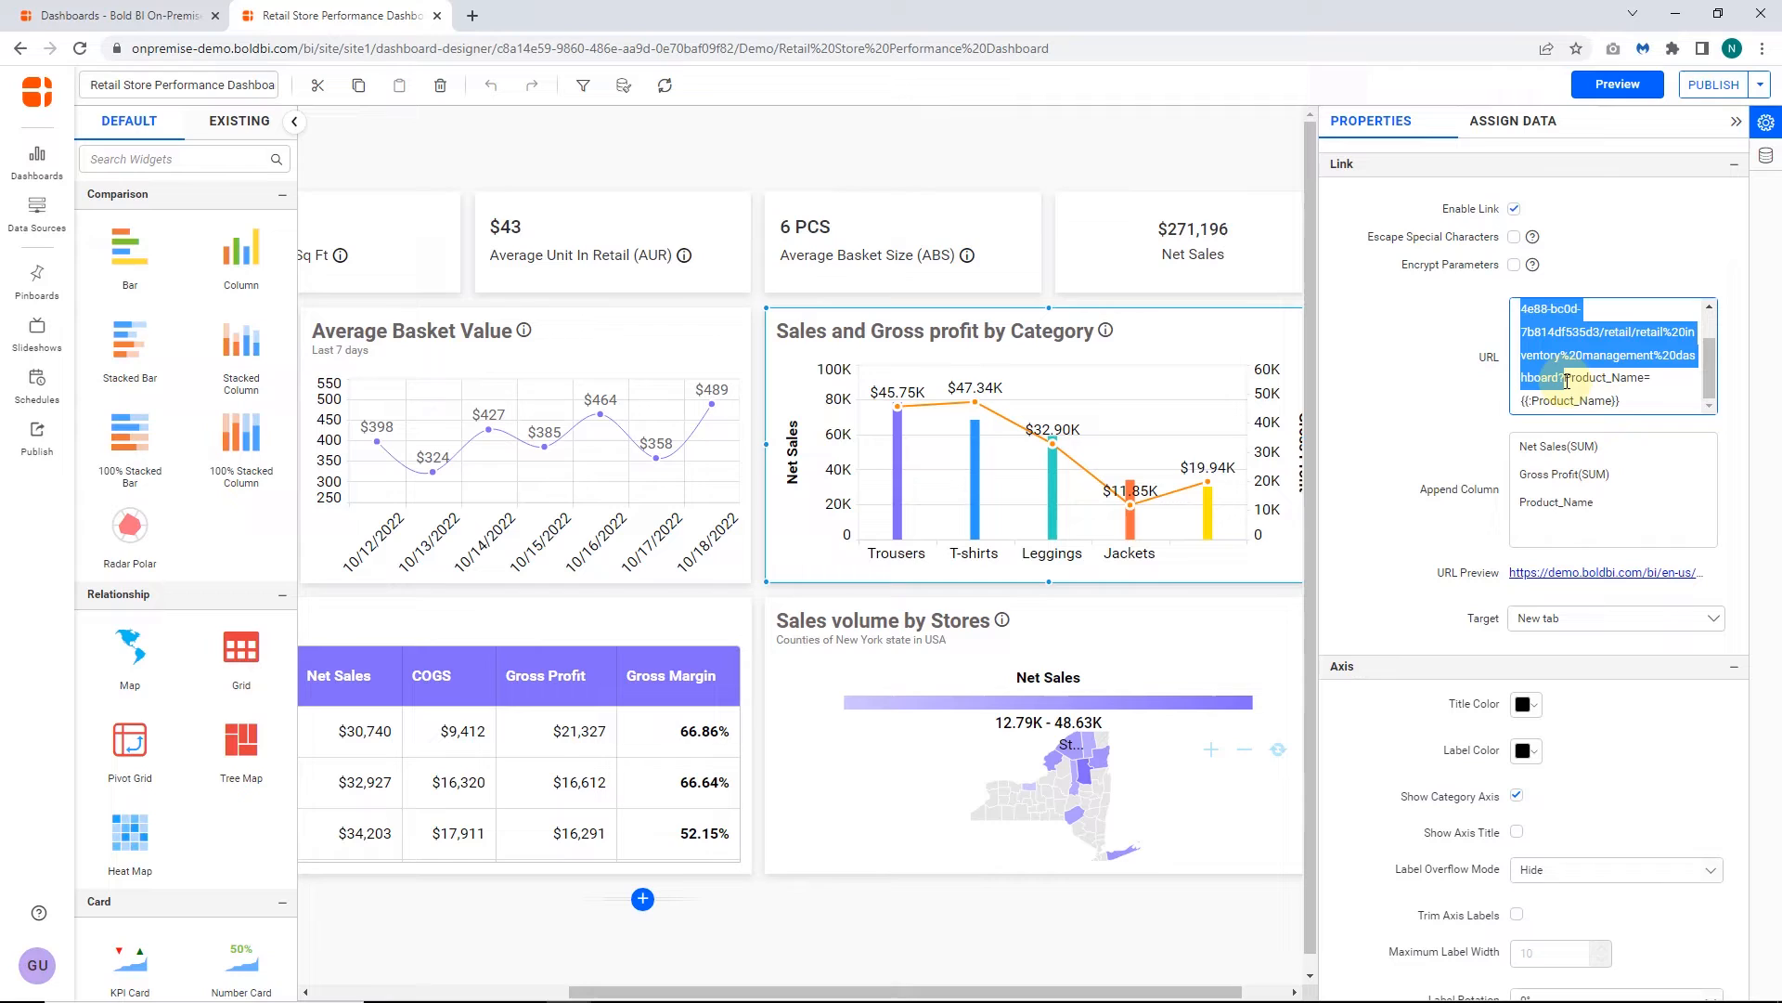
{"action": "left_click", "coordinate": [1630, 401]}
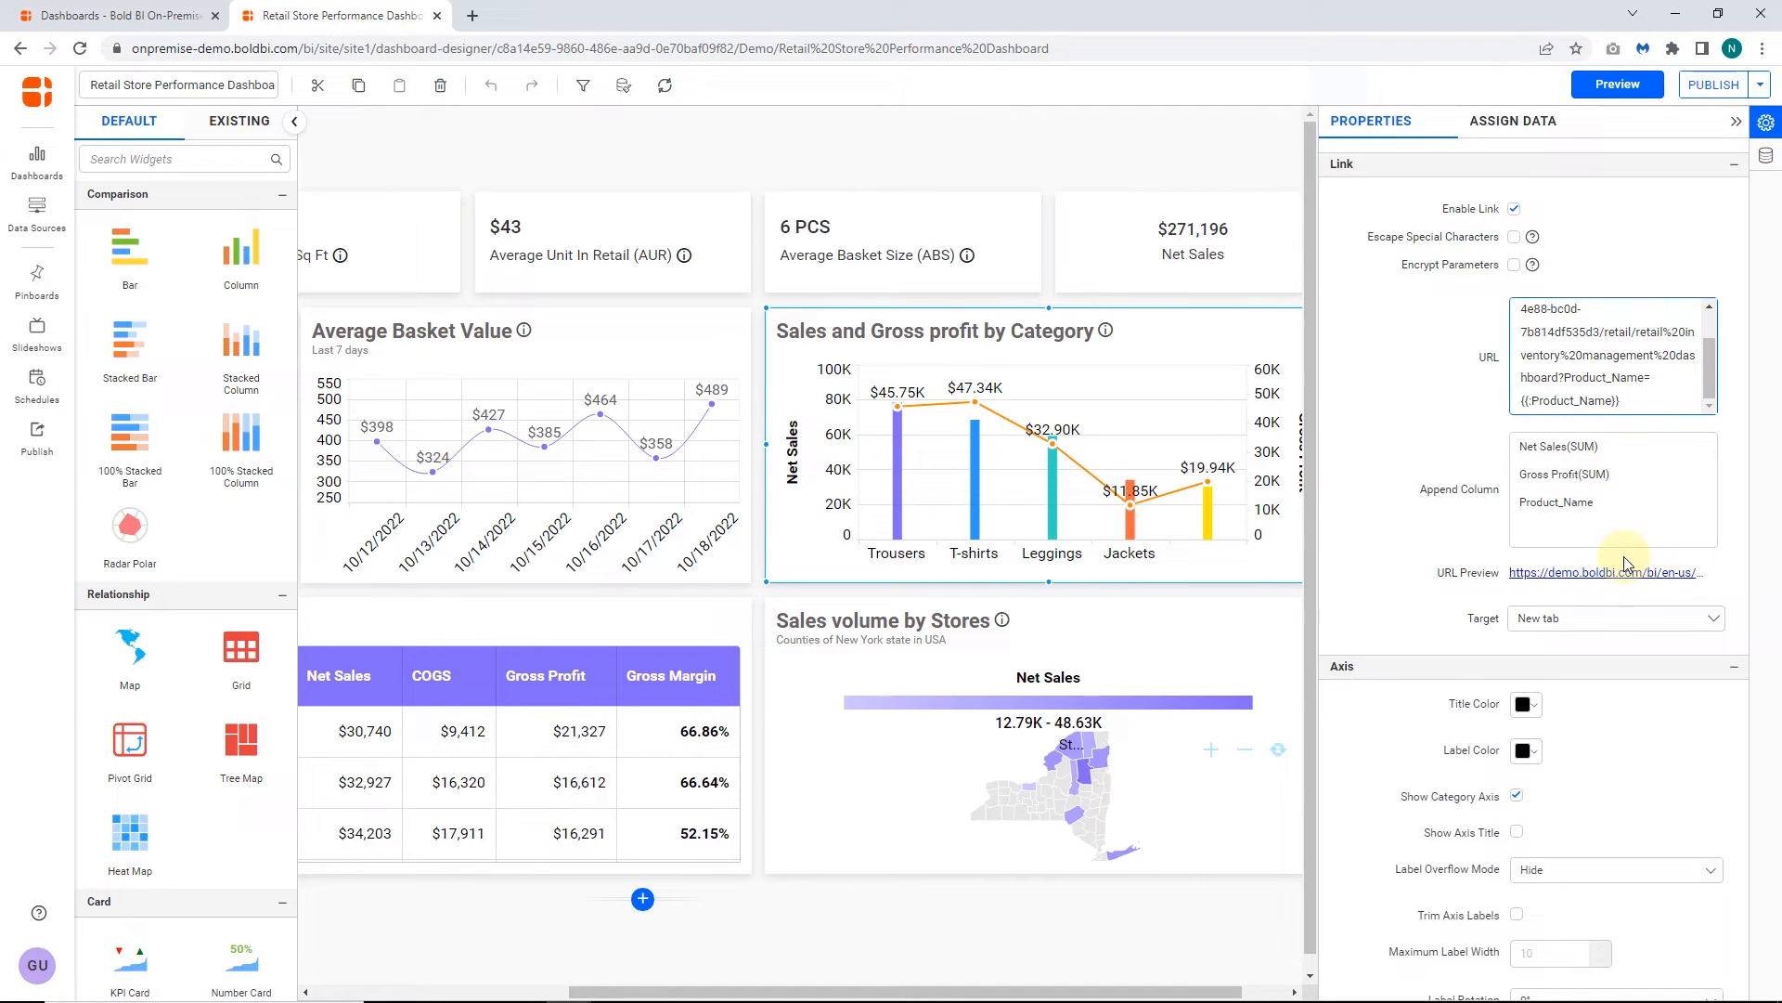
{"action": "left_click", "coordinate": [1617, 83]}
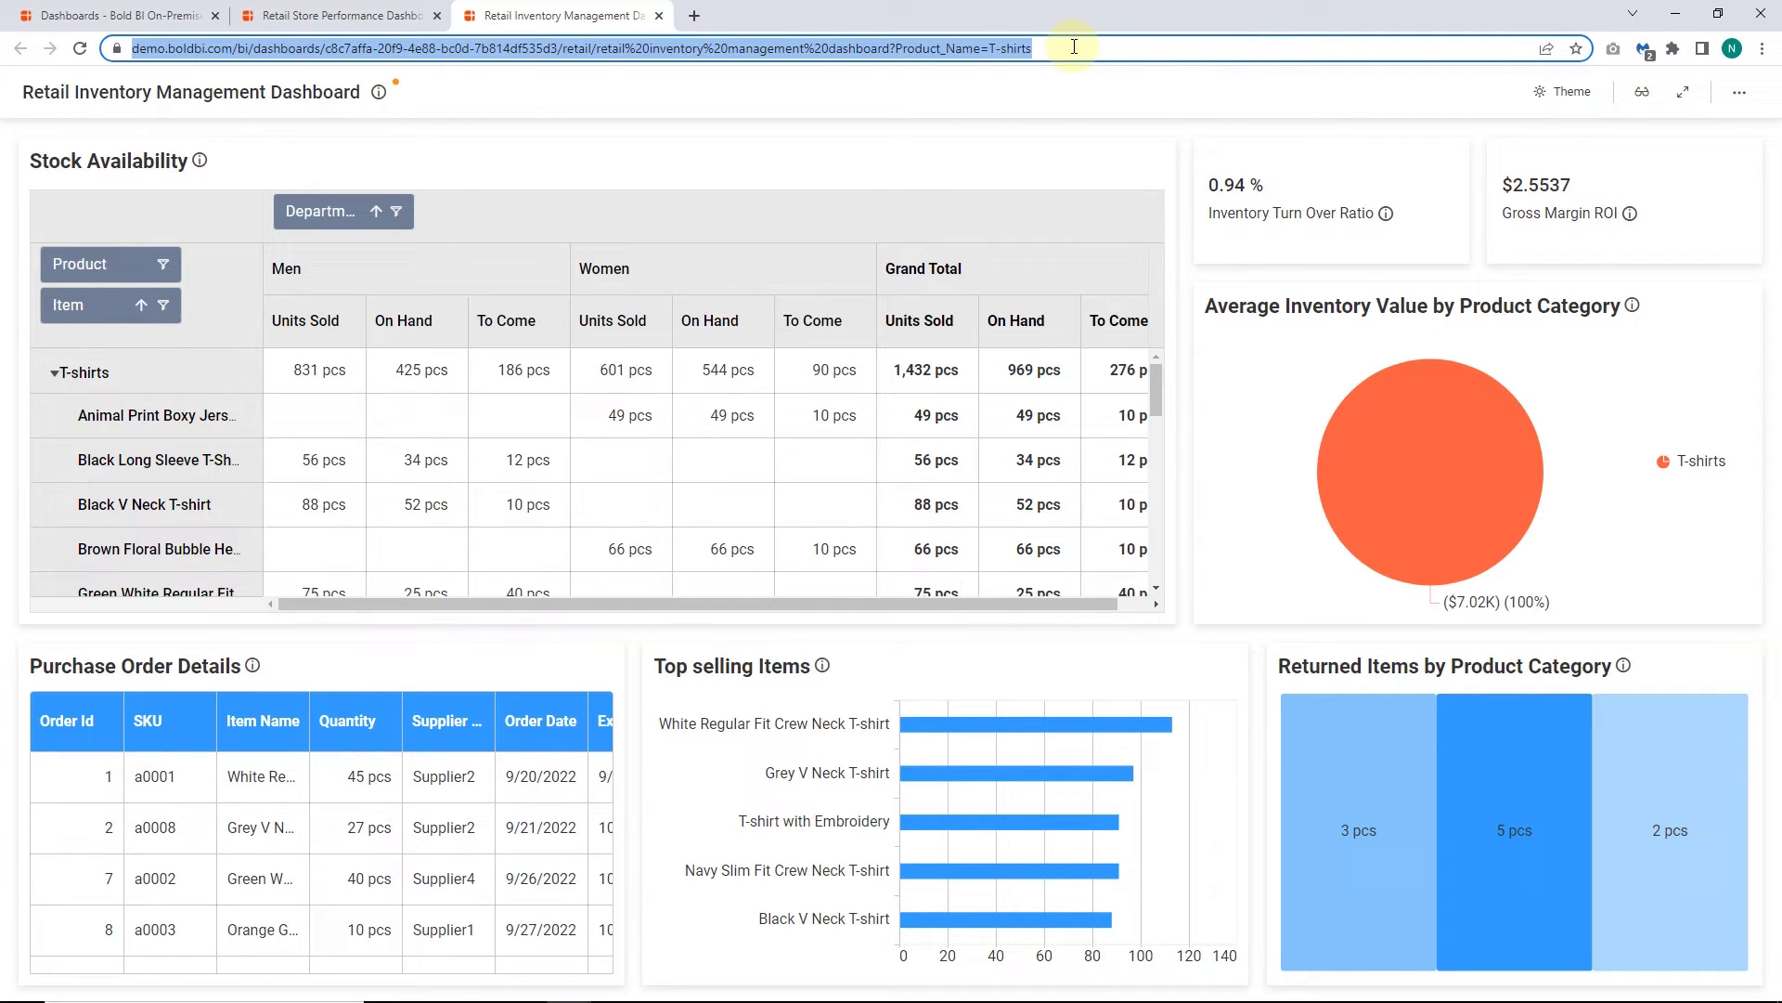
Step: Close the filtered inventory dashboard and return to the category chart's Link properties
{"action": "left_click", "coordinate": [338, 15]}
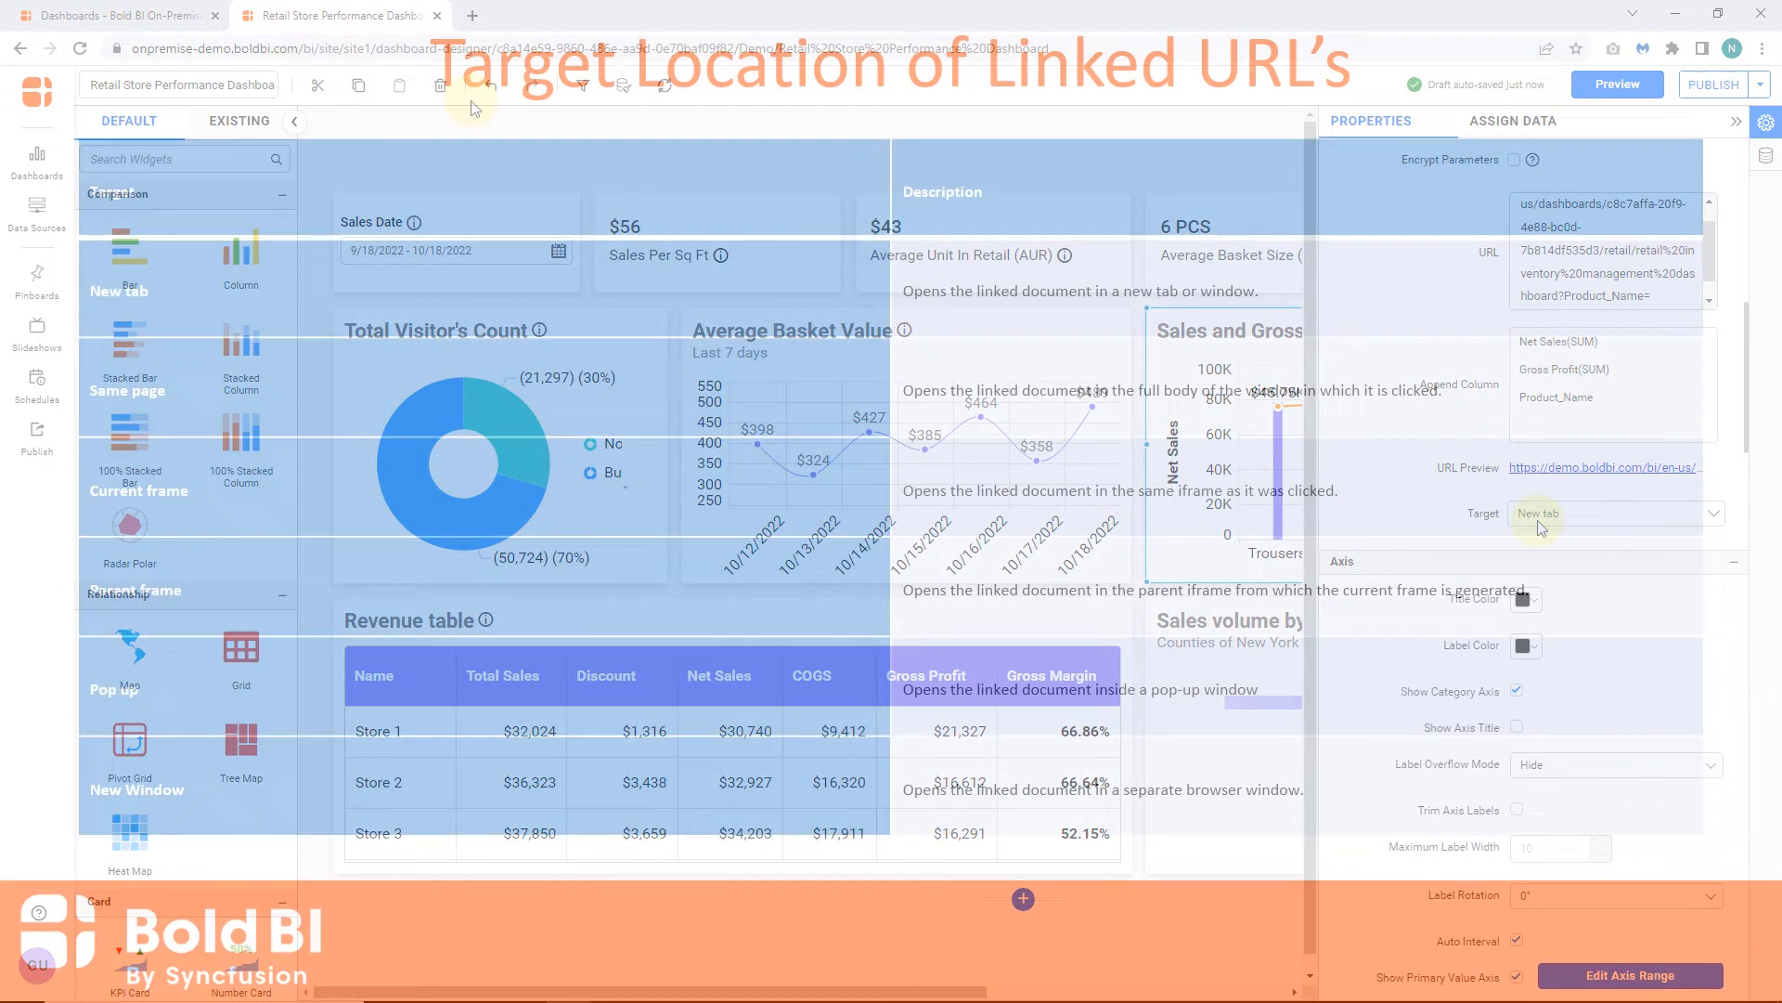
{"action": "left_click", "coordinate": [1617, 513]}
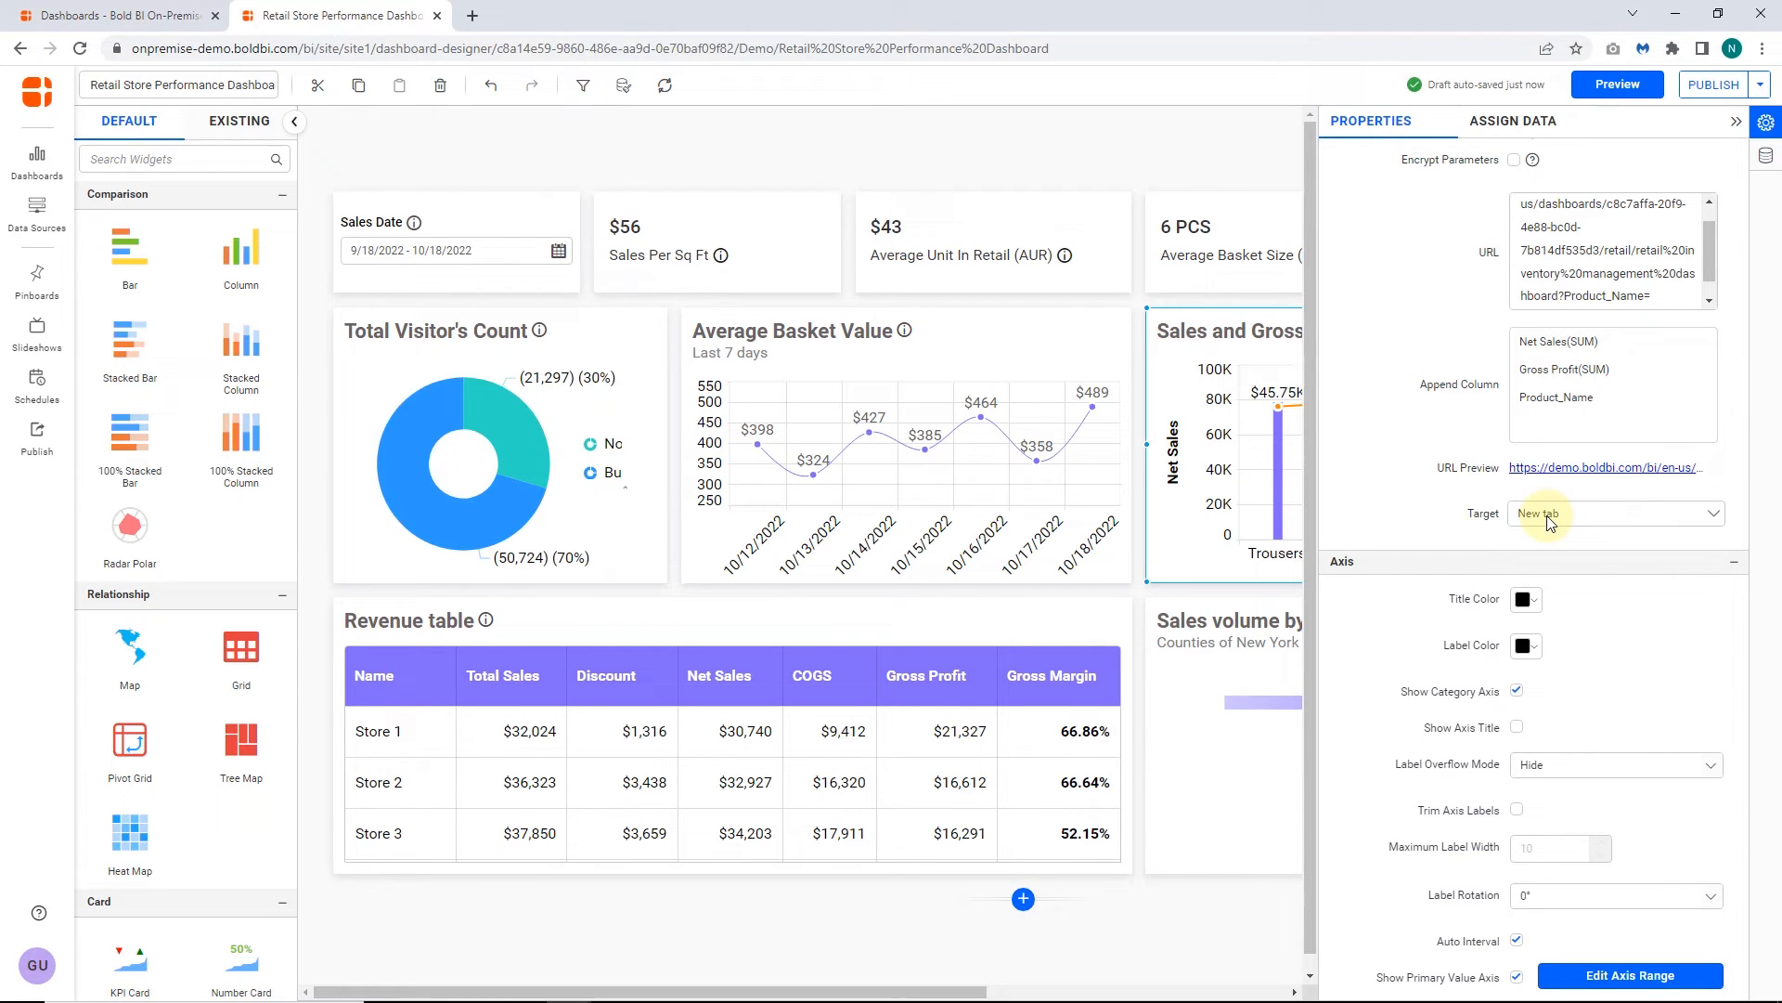
Step: Cycle the link target through Same page, Current frame, Parent frame and Pop up, ending on New window at 500×500
{"action": "left_click", "coordinate": [1615, 512]}
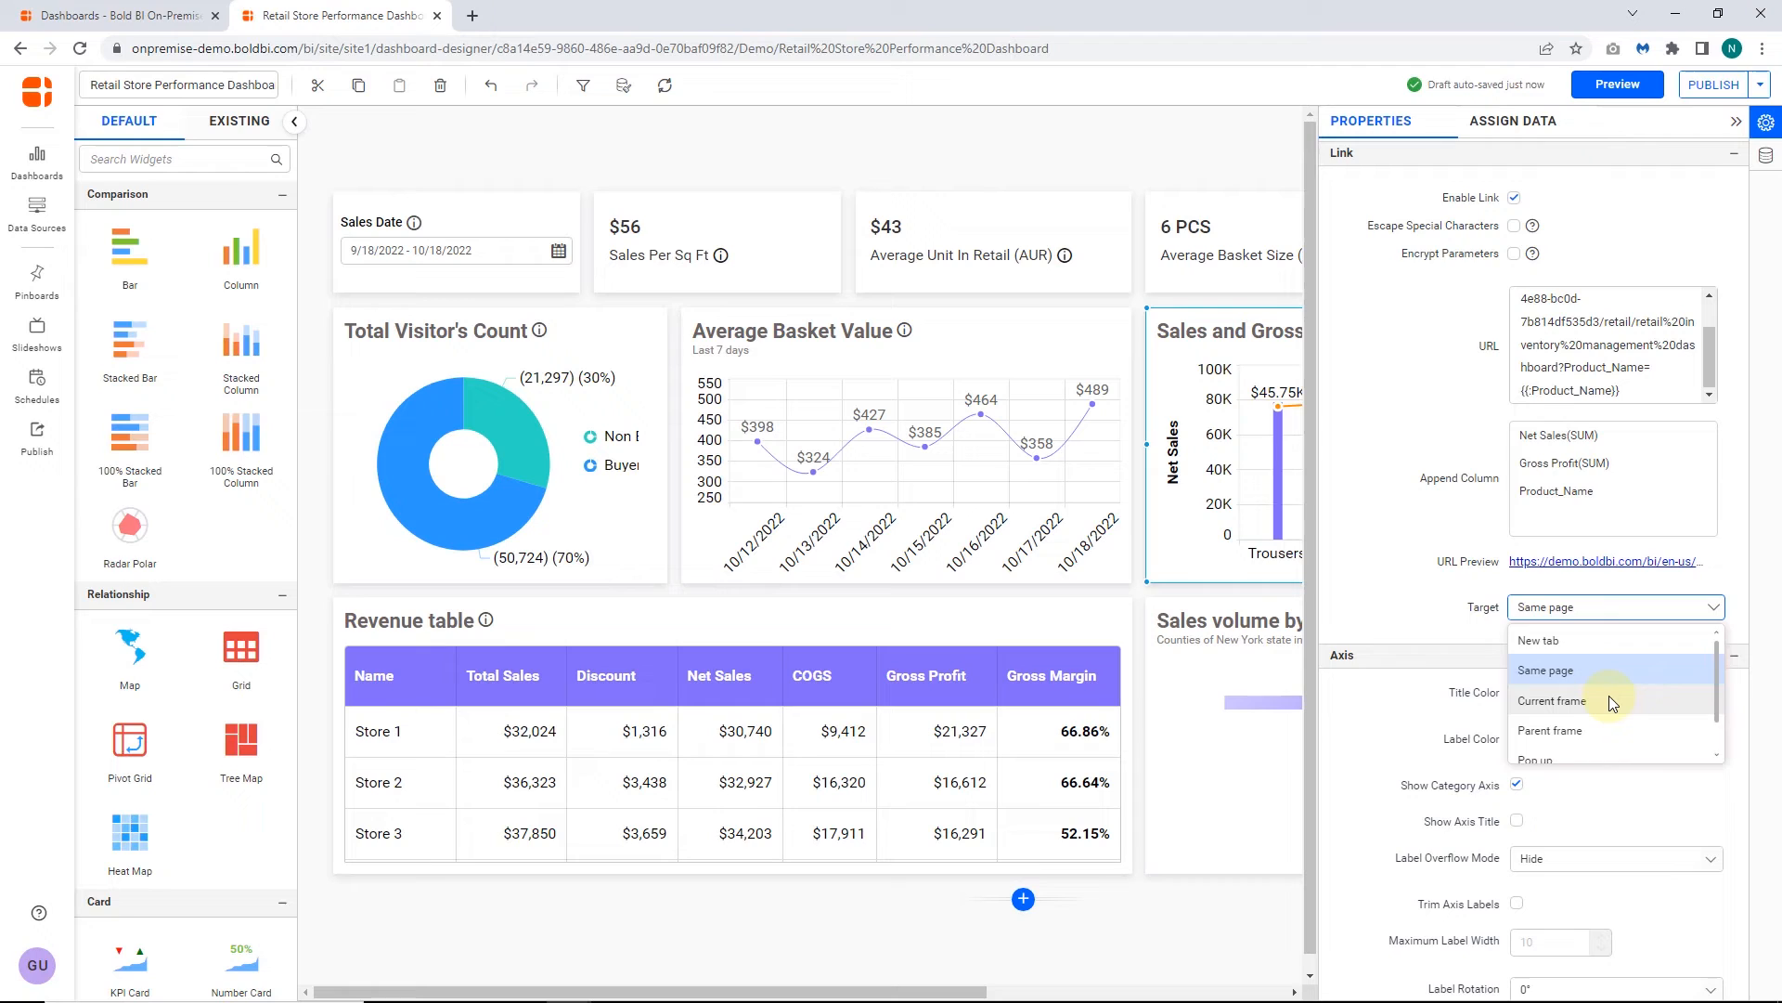
{"action": "left_click", "coordinate": [1550, 702]}
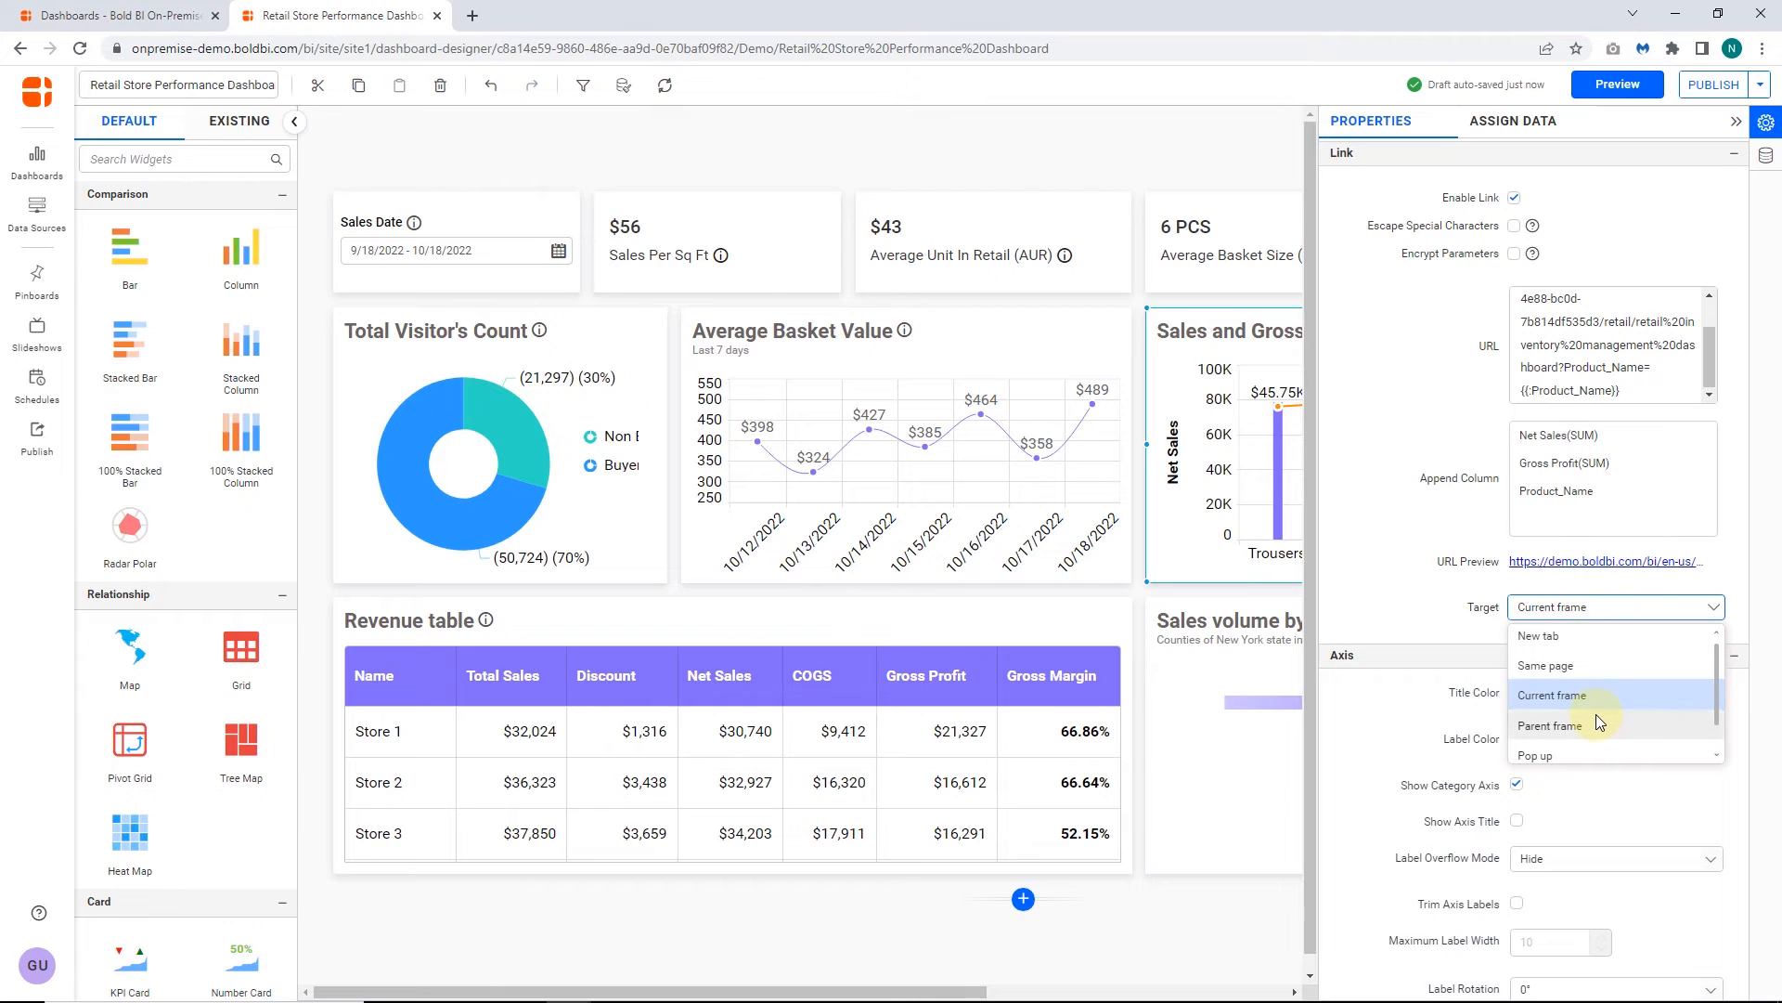
{"action": "left_click", "coordinate": [1548, 724]}
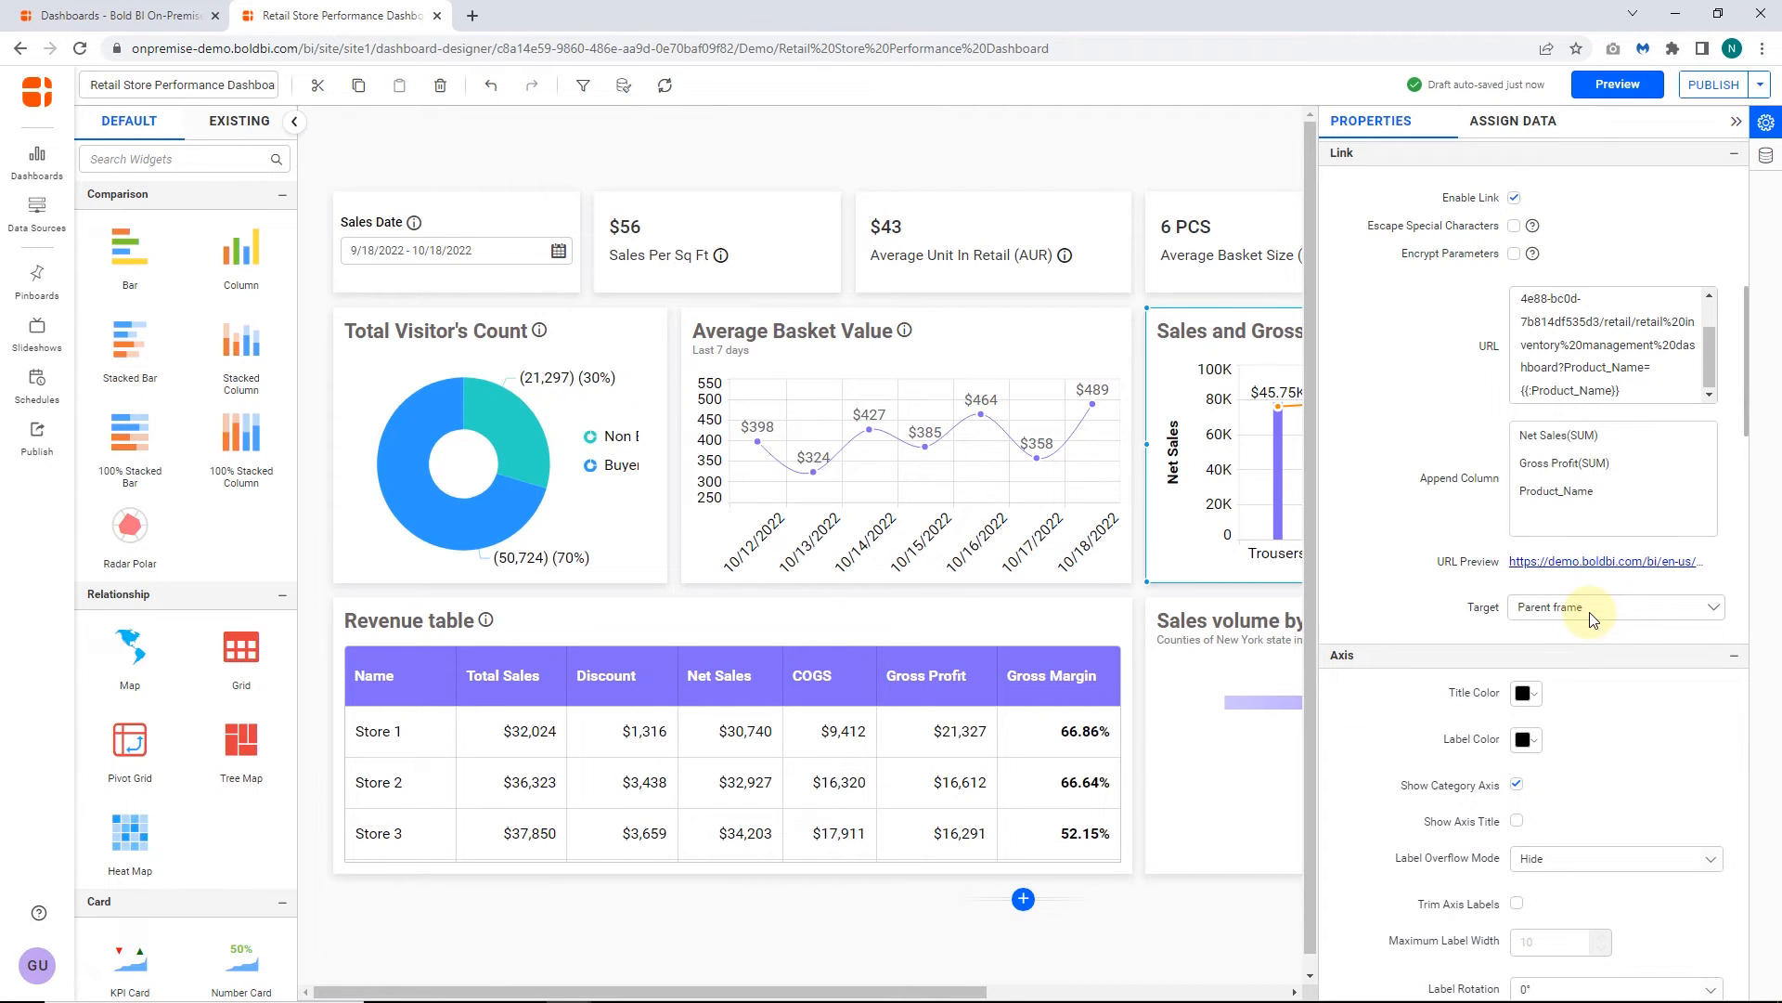
{"action": "left_click", "coordinate": [1615, 607]}
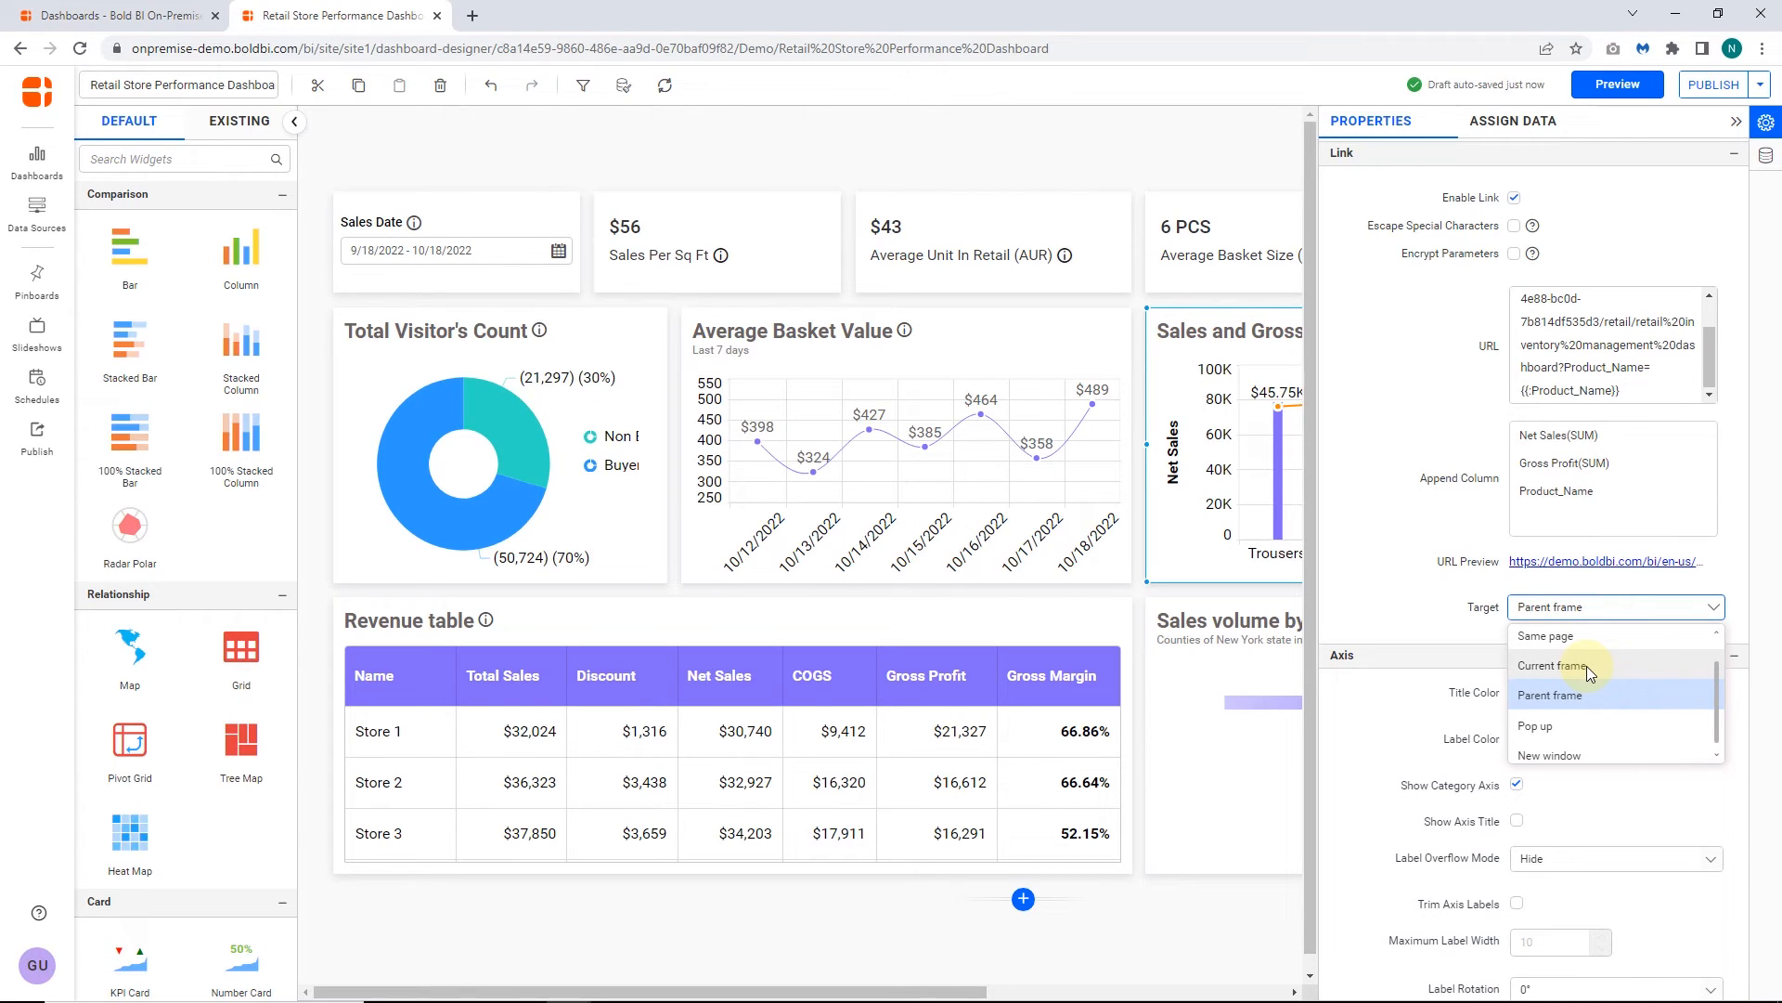
{"action": "left_click", "coordinate": [1534, 726]}
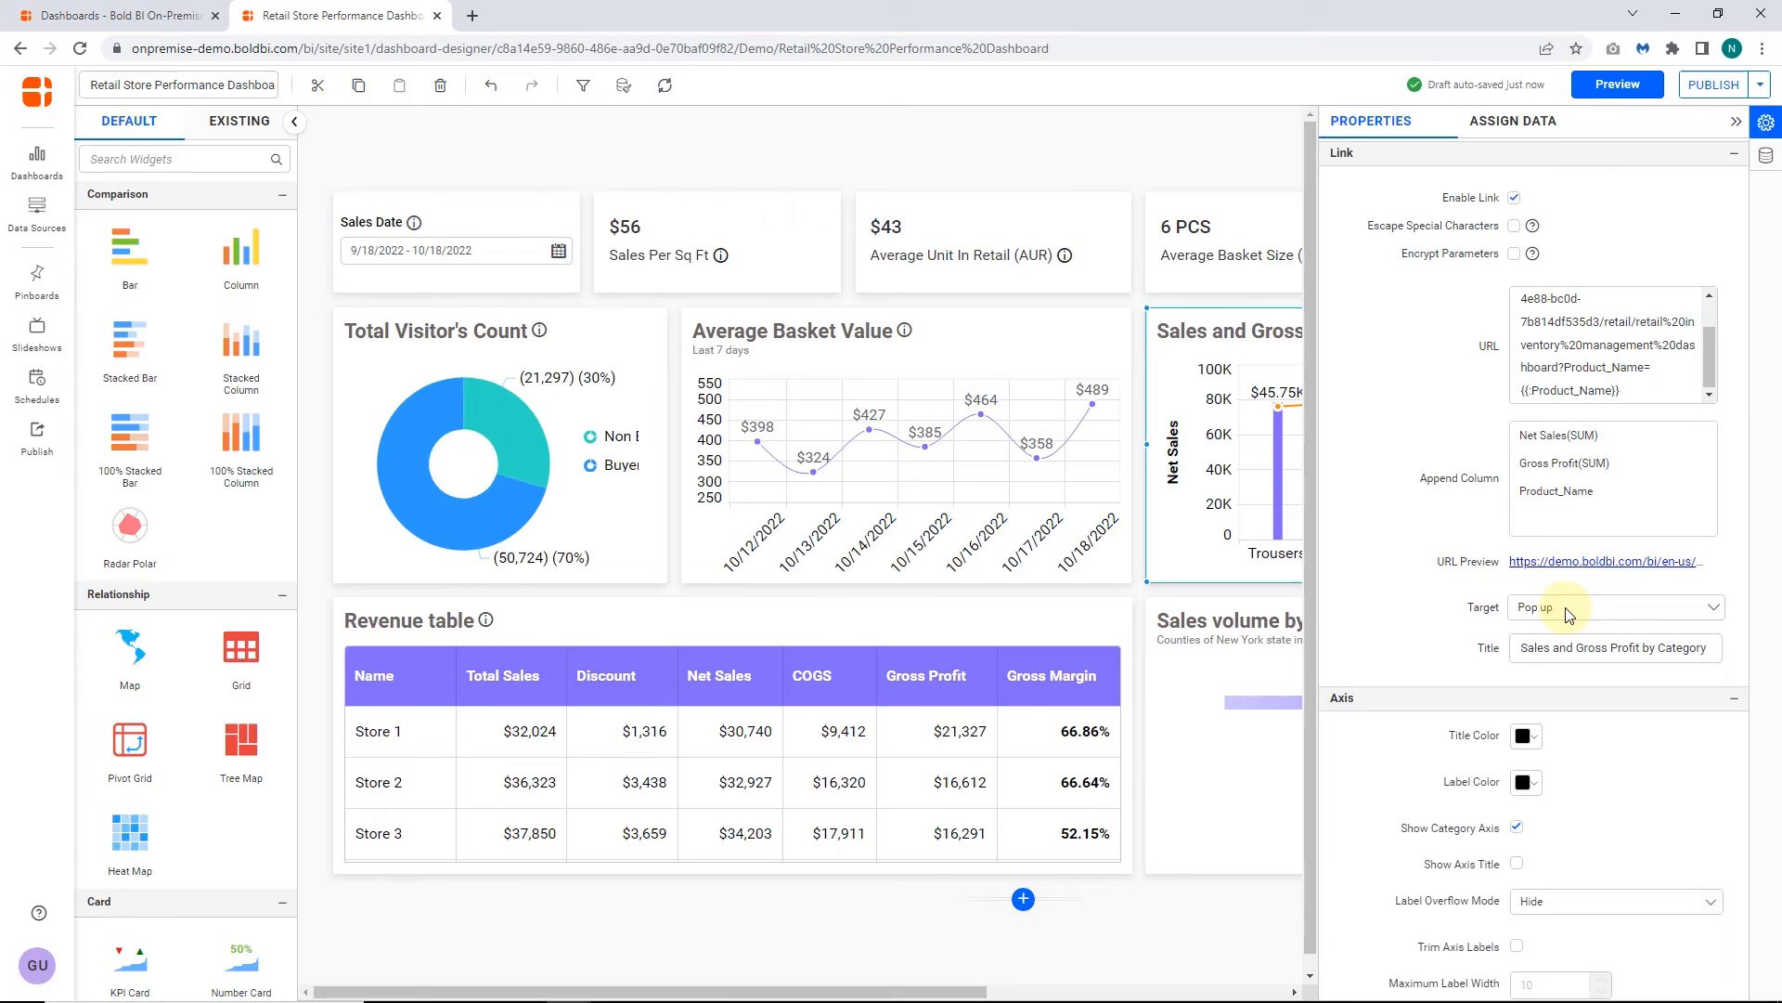
{"action": "left_click", "coordinate": [1615, 607]}
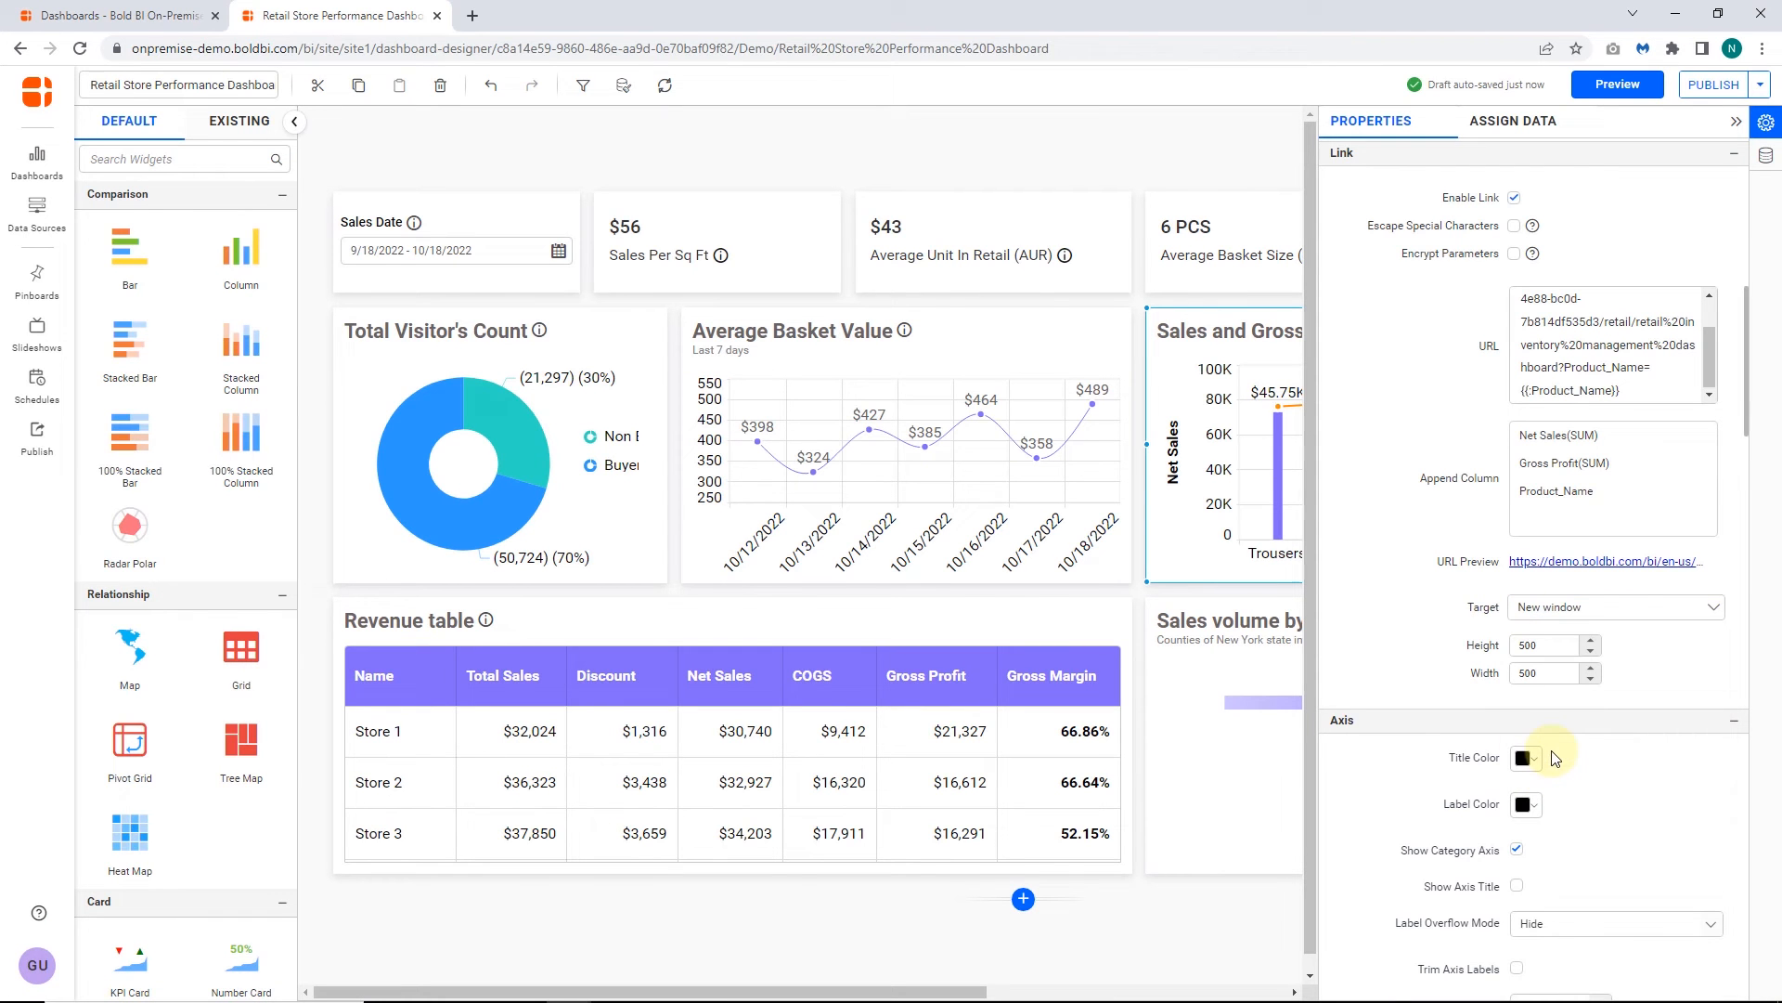